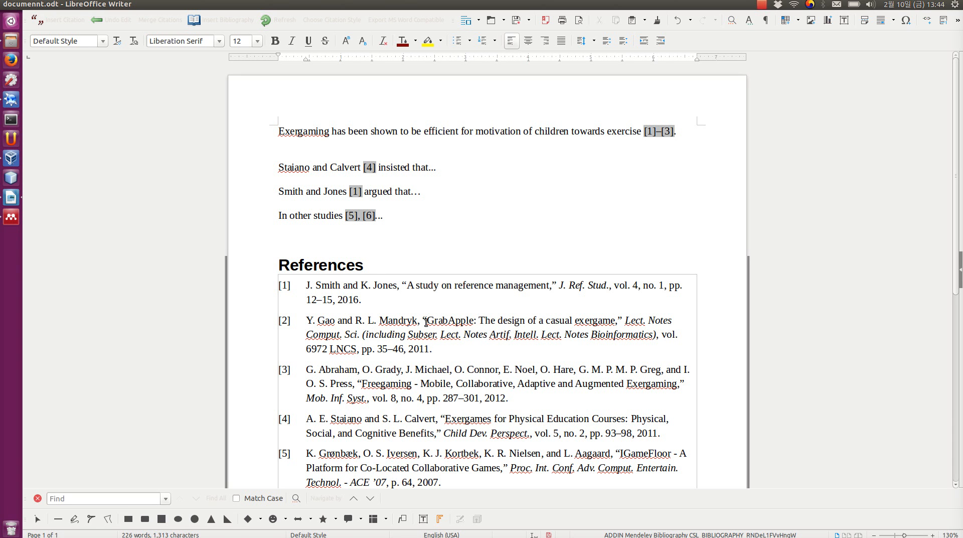
Step: Begin creating a new group from the Groups section of the left pane
{"action": "left_click", "coordinate": [377, 285]}
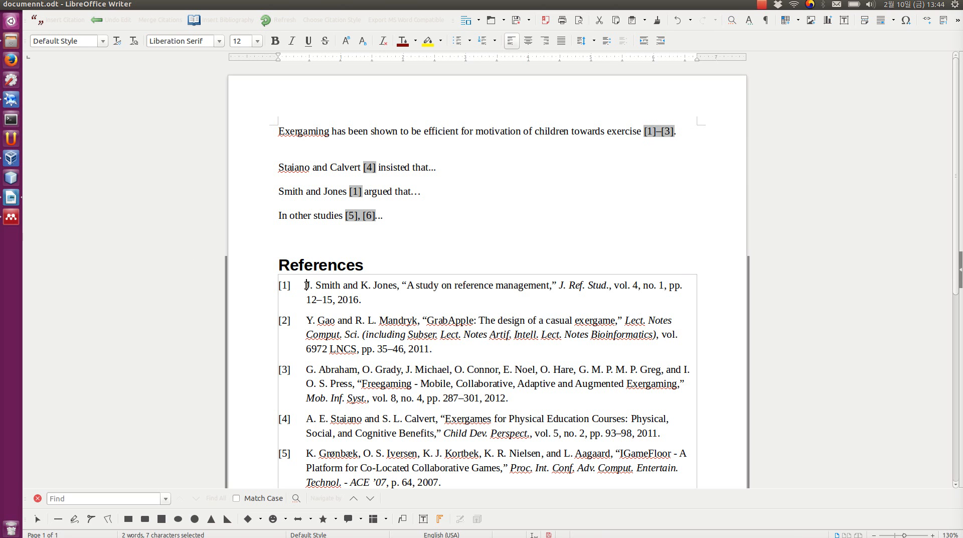
{"action": "left_click_drag", "start_coordinate": [305, 285], "coordinate": [371, 383]}
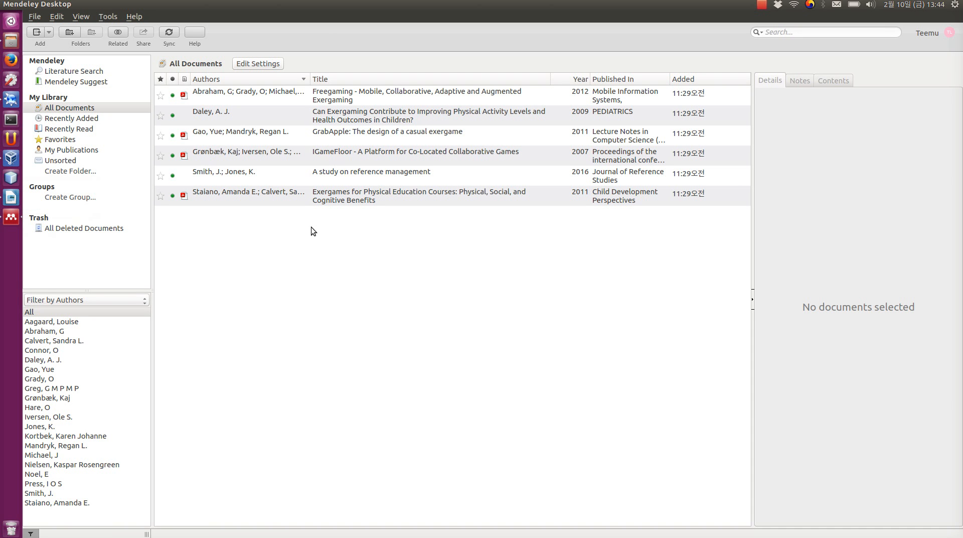
{"action": "mouse_move", "coordinate": [307, 230]}
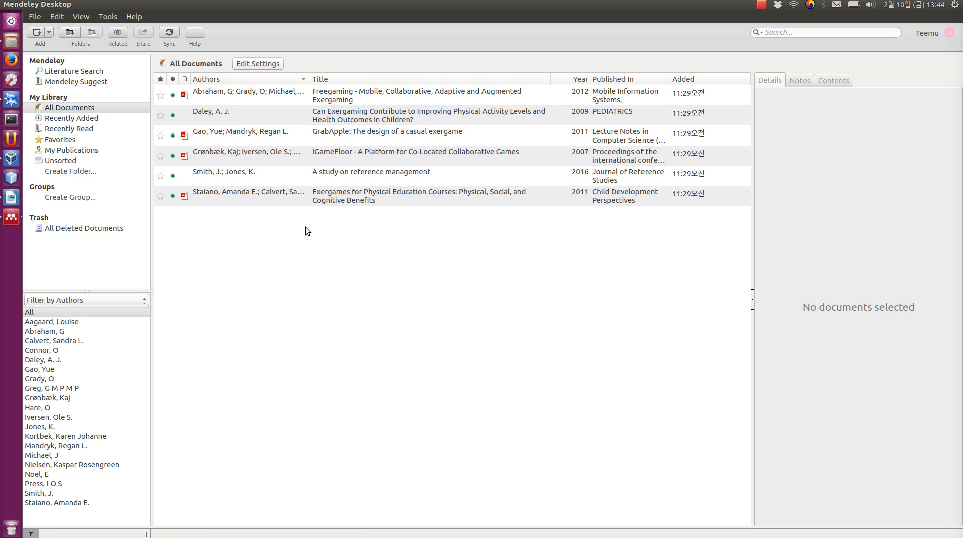
{"action": "mouse_move", "coordinate": [279, 232]}
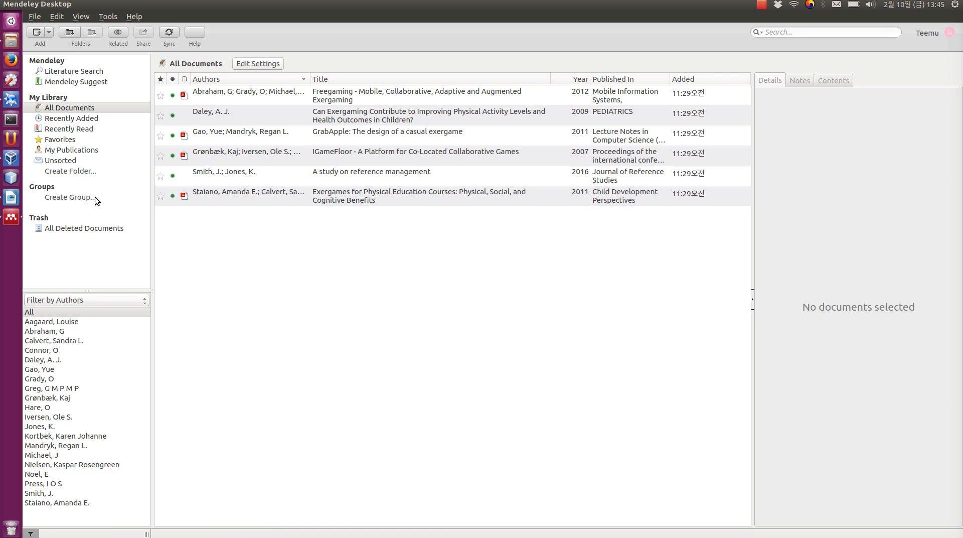
{"action": "mouse_move", "coordinate": [96, 200]}
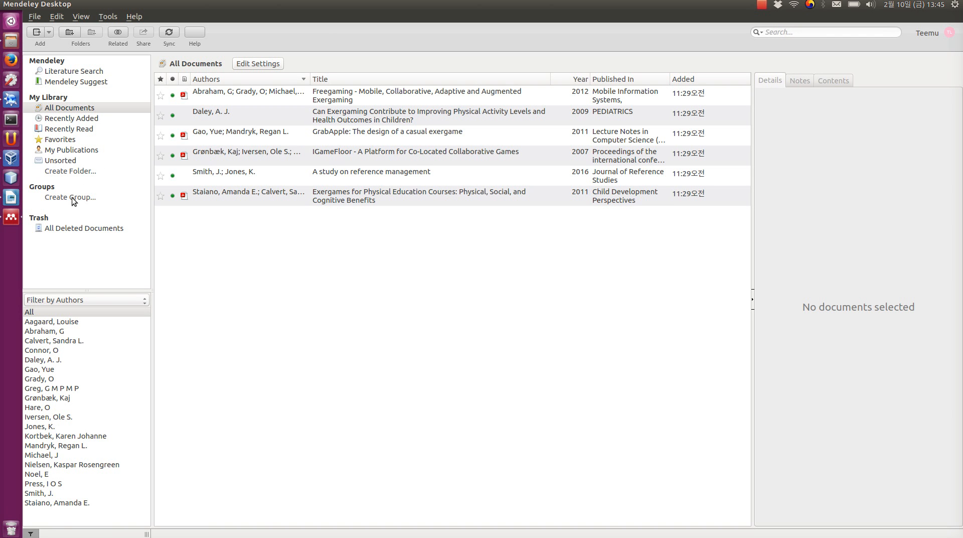
{"action": "left_click", "coordinate": [70, 196]}
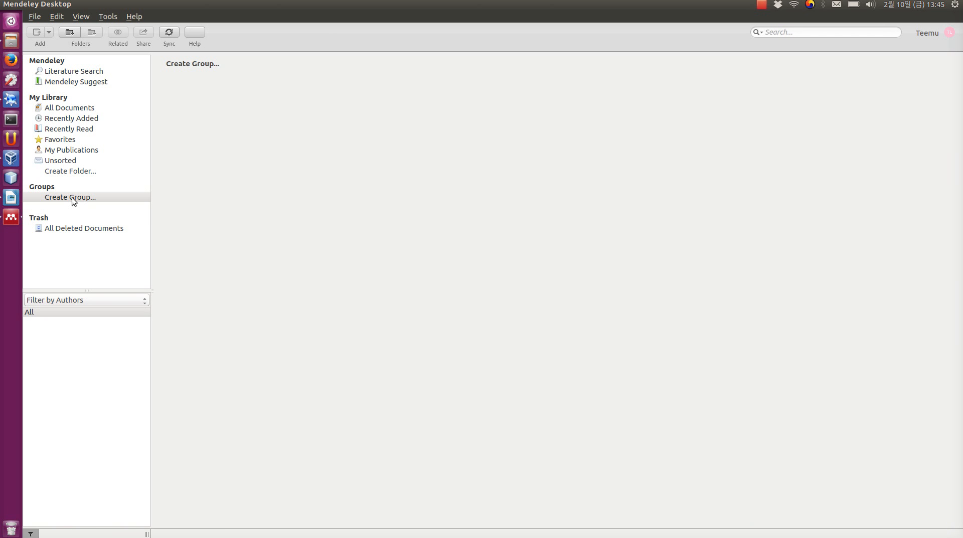
Step: Name the group Exergaming_research and describe it as research papers related to exergaming
{"action": "left_click", "coordinate": [71, 197]}
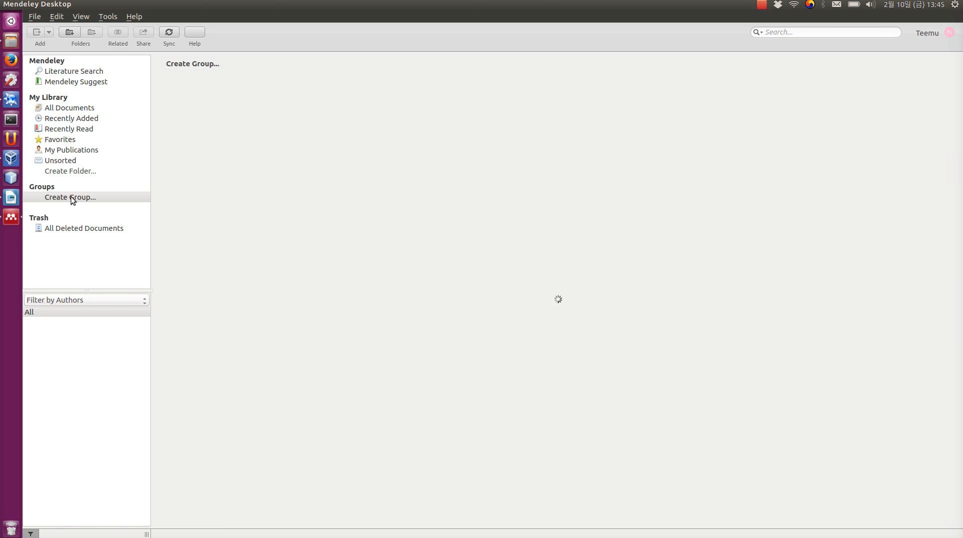
{"action": "left_click", "coordinate": [70, 198]}
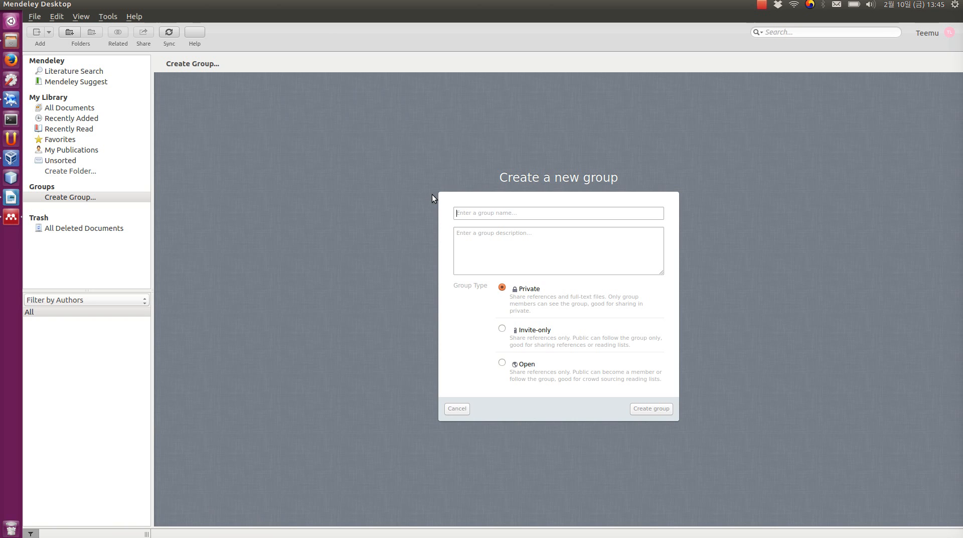
{"action": "type", "text": "Exergaming_research"}
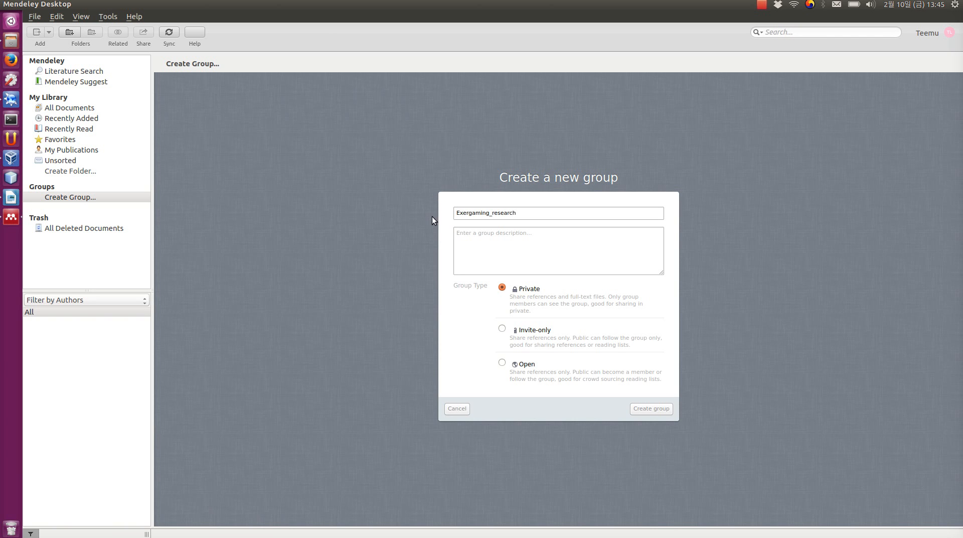
{"action": "type", "text": "This group c"}
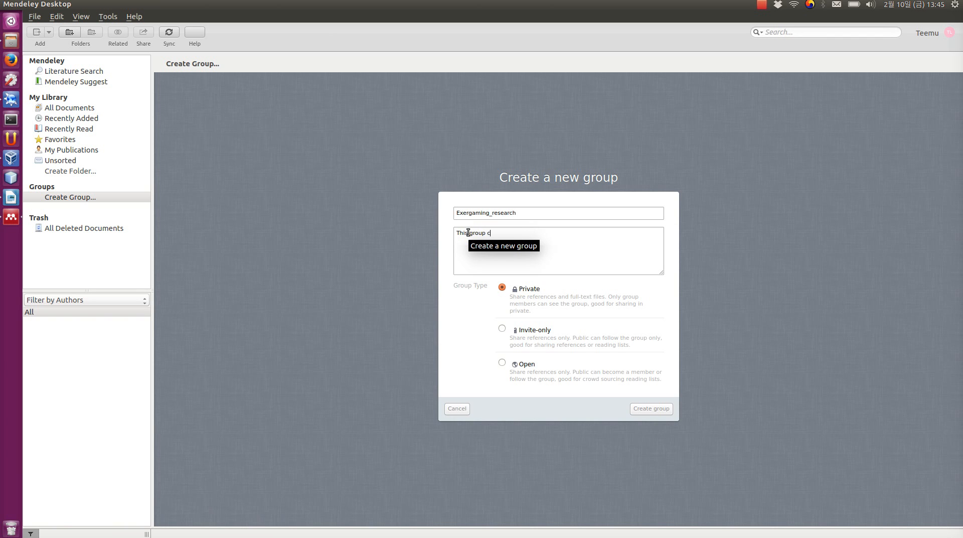
{"action": "type", "text": "onsists of research papers relate"}
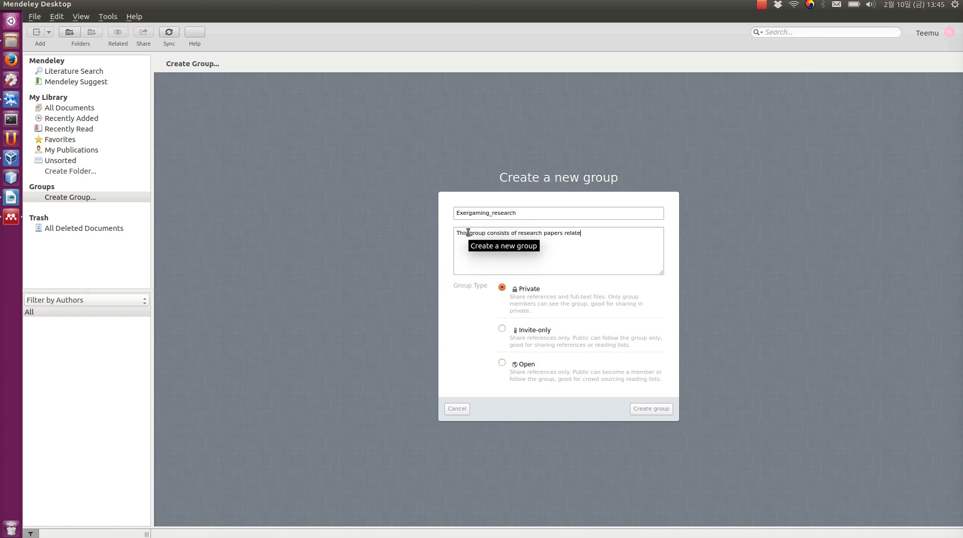
{"action": "type", "text": "d to exergaming"}
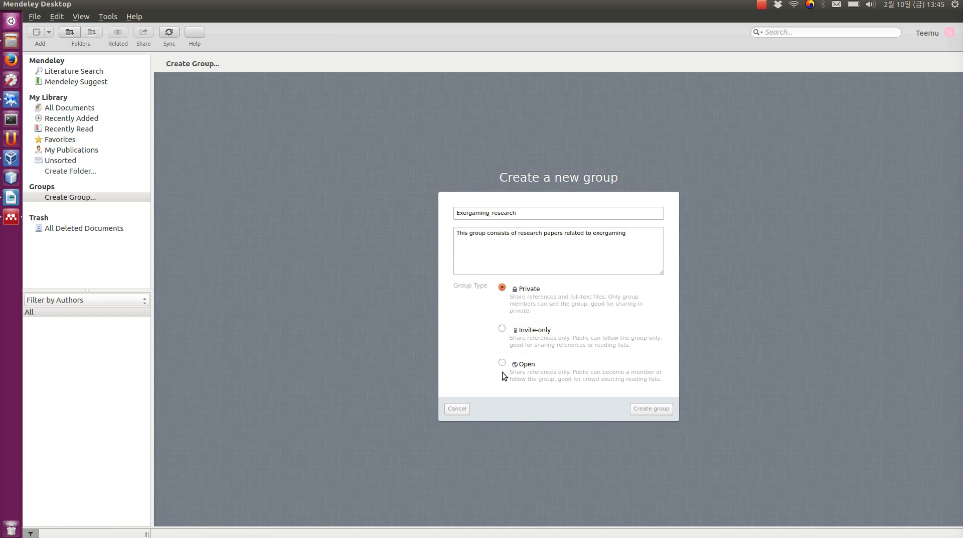
{"action": "mouse_move", "coordinate": [504, 297]}
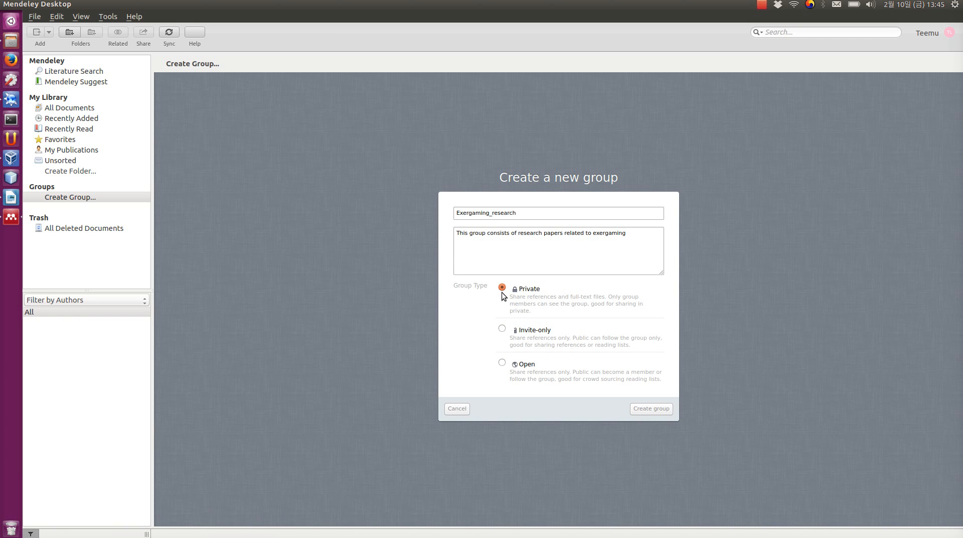
{"action": "mouse_move", "coordinate": [530, 297]}
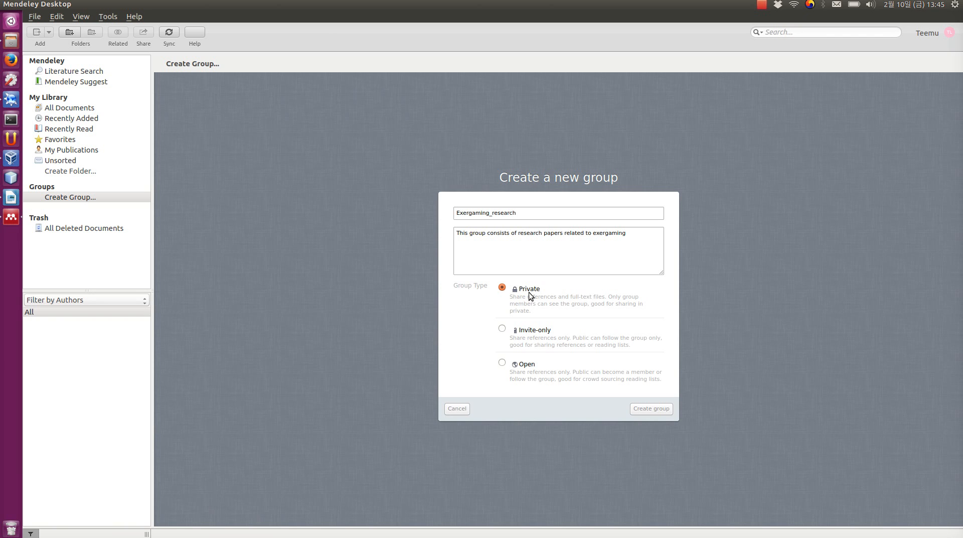
{"action": "mouse_move", "coordinate": [529, 296]}
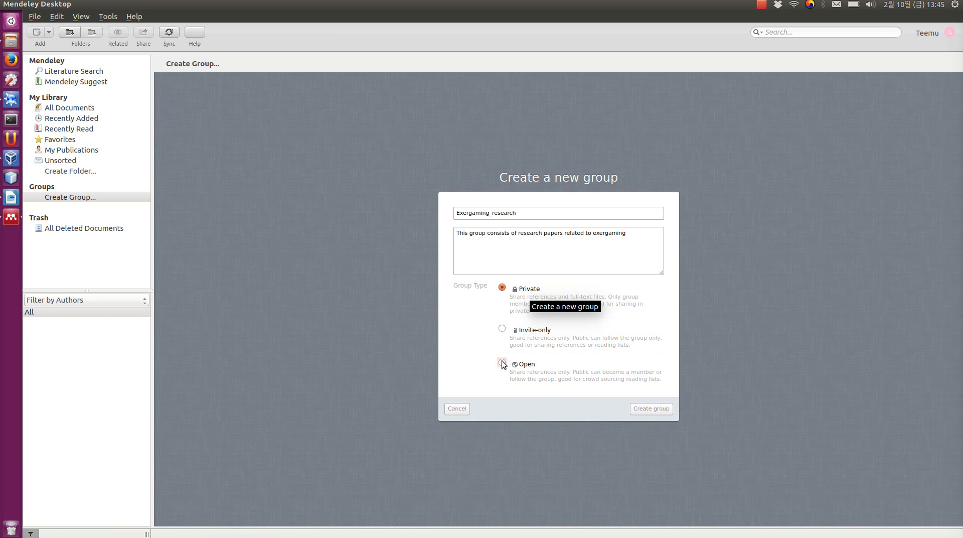
Step: Set the group type to Open and create the group
{"action": "left_click", "coordinate": [501, 363]}
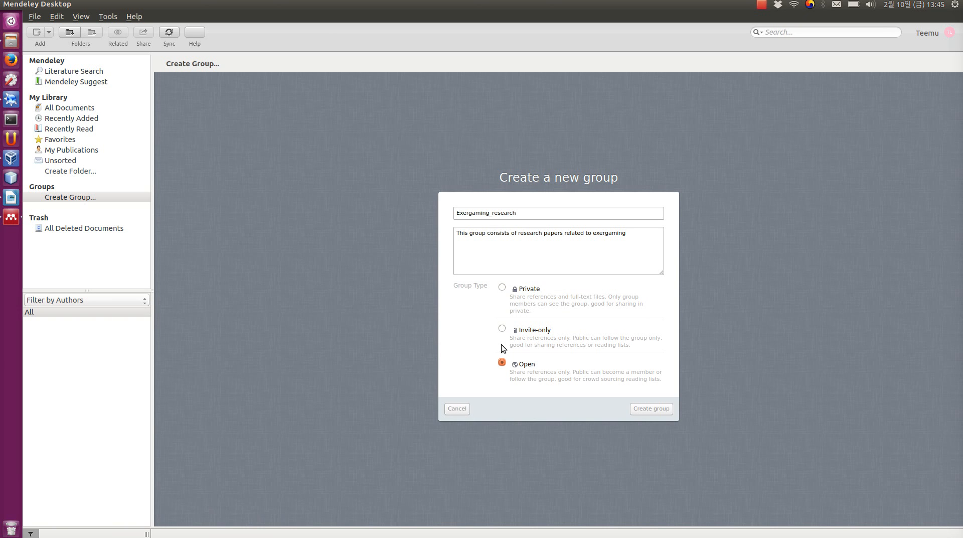
{"action": "mouse_move", "coordinate": [503, 349]}
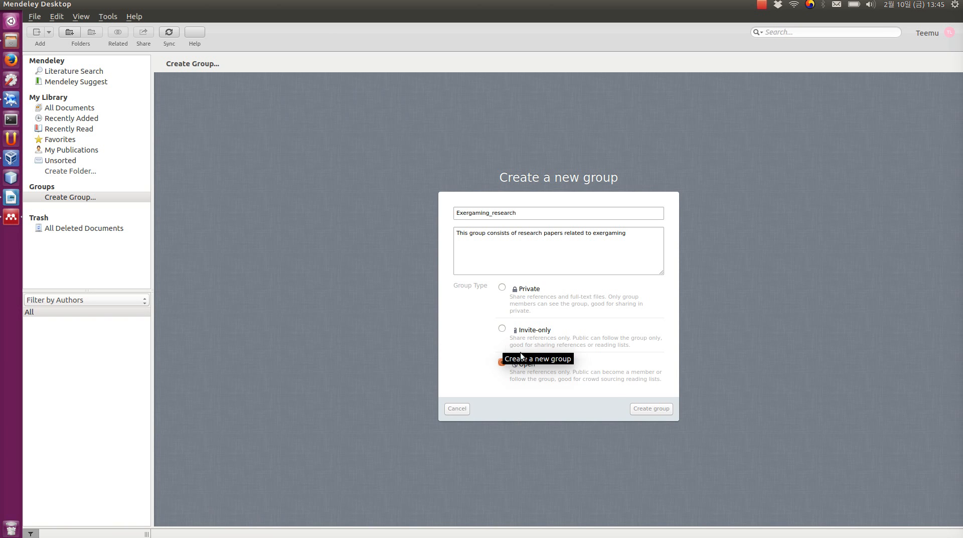
{"action": "left_click", "coordinate": [502, 362]}
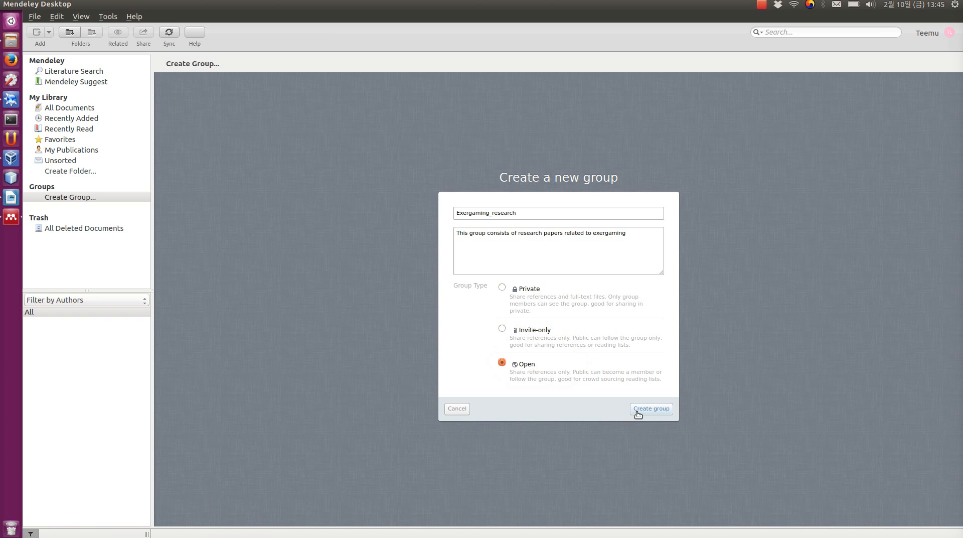
{"action": "left_click", "coordinate": [650, 408]}
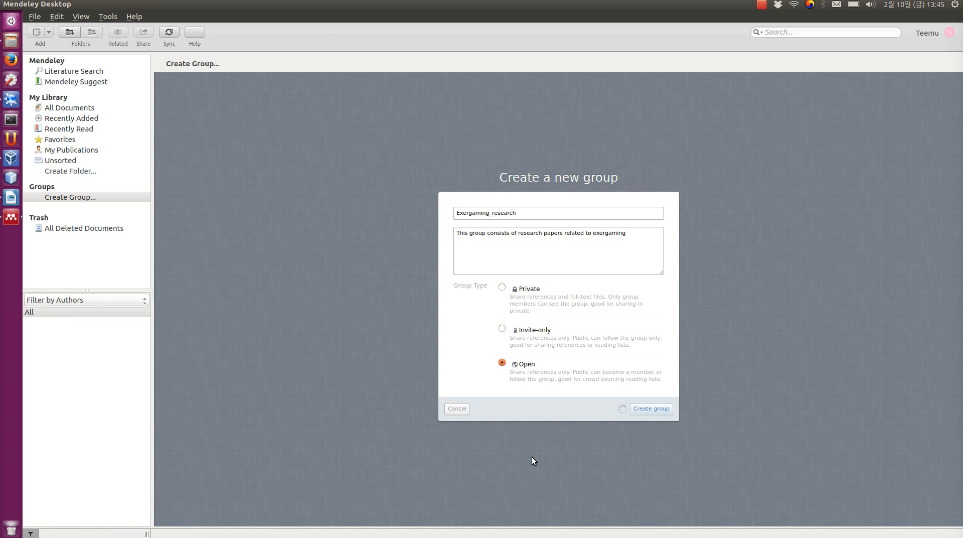
{"action": "left_click", "coordinate": [650, 408]}
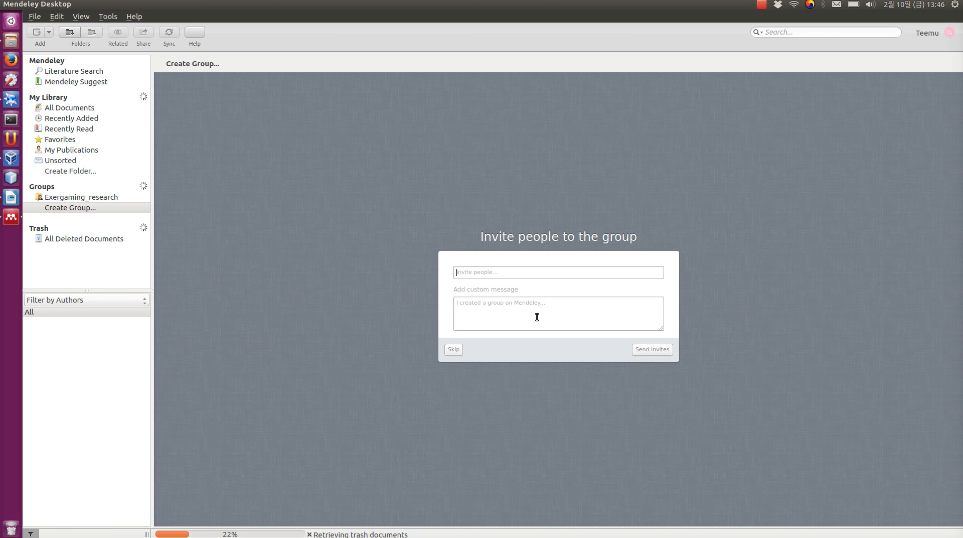
{"action": "mouse_move", "coordinate": [536, 316]}
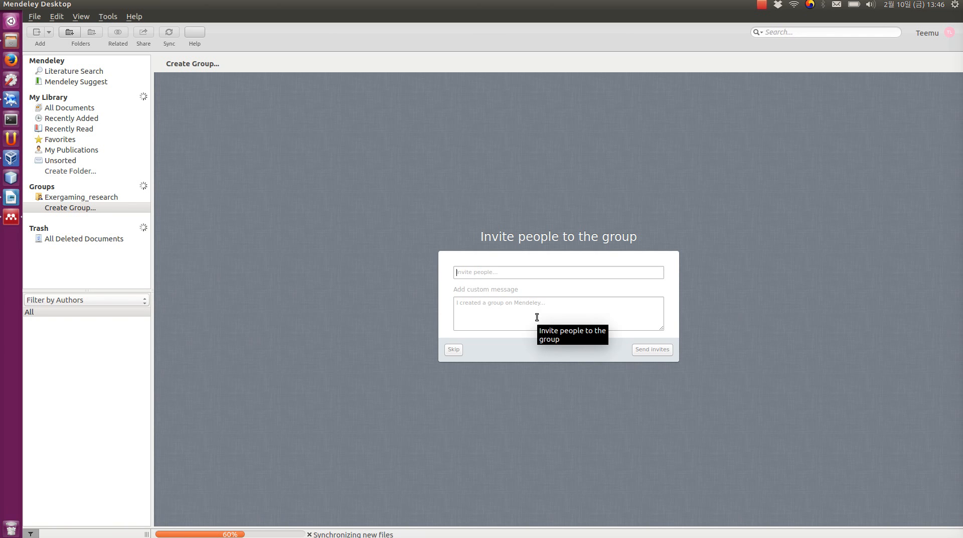
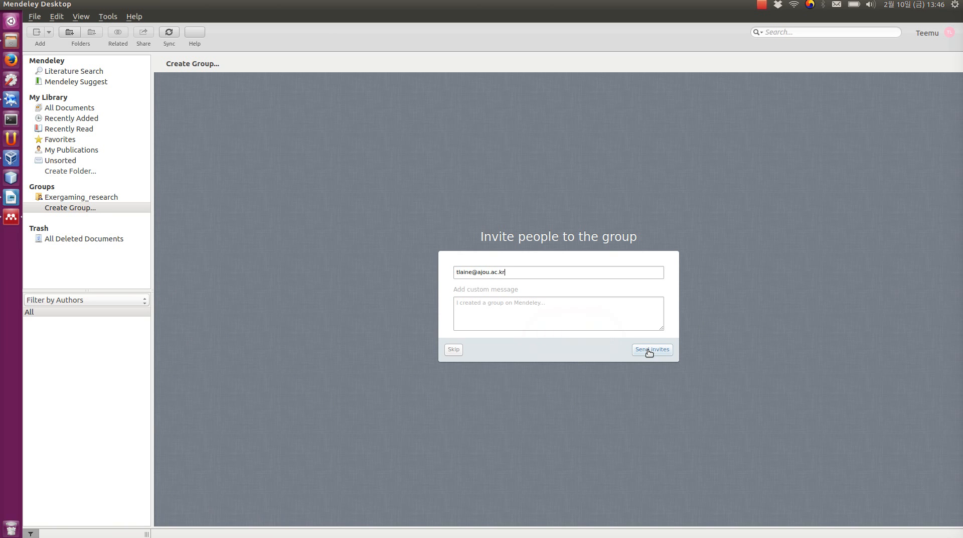
{"action": "left_click", "coordinate": [652, 349]}
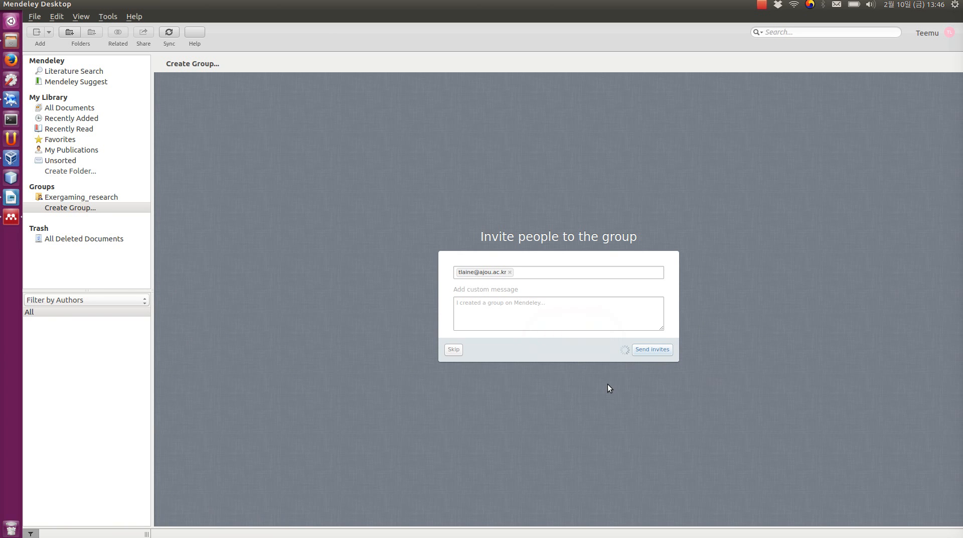
{"action": "left_click", "coordinate": [651, 349]}
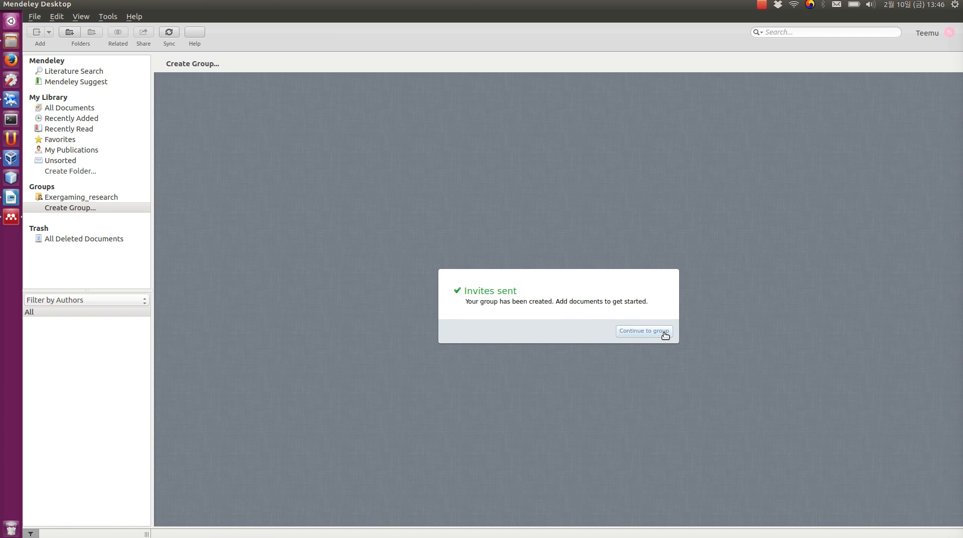
{"action": "left_click", "coordinate": [643, 331]}
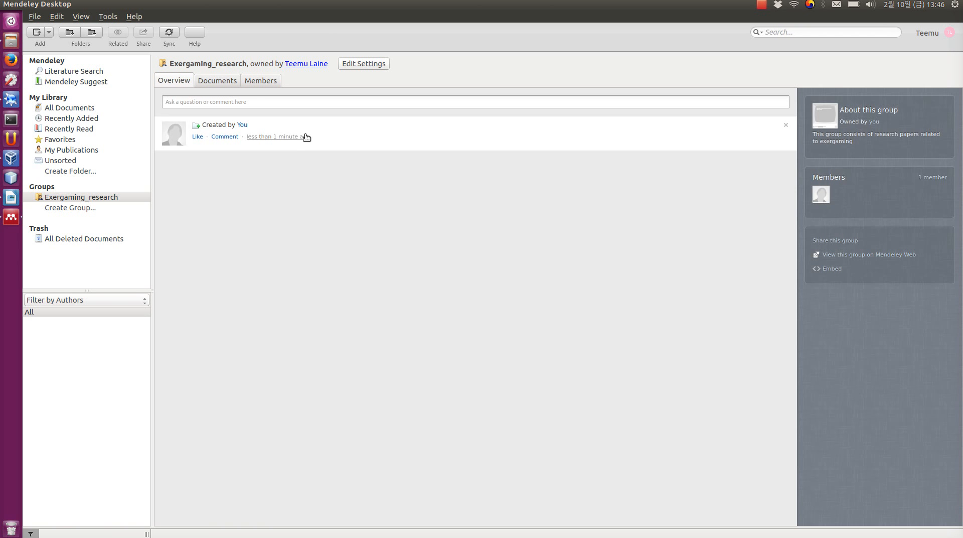
{"action": "left_click", "coordinate": [216, 81]}
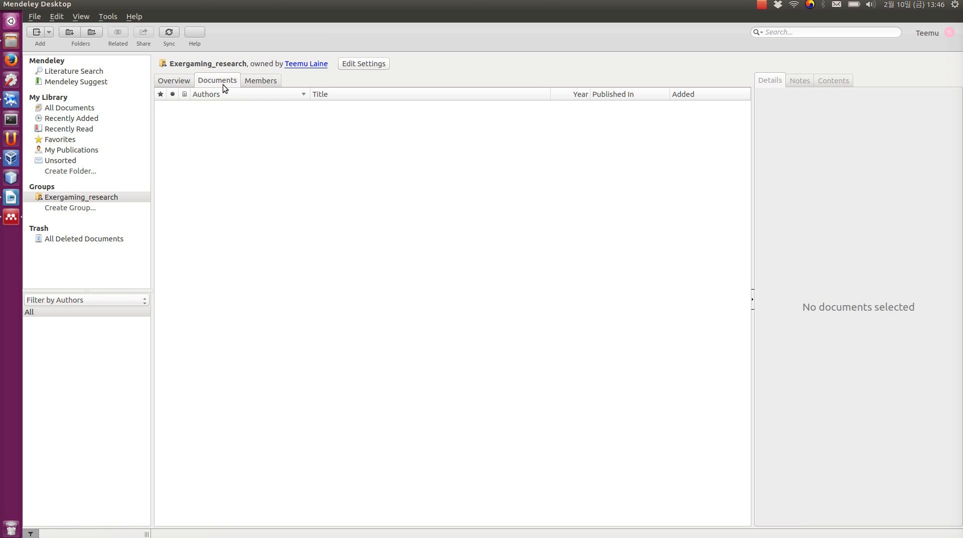
{"action": "left_click", "coordinate": [174, 80]}
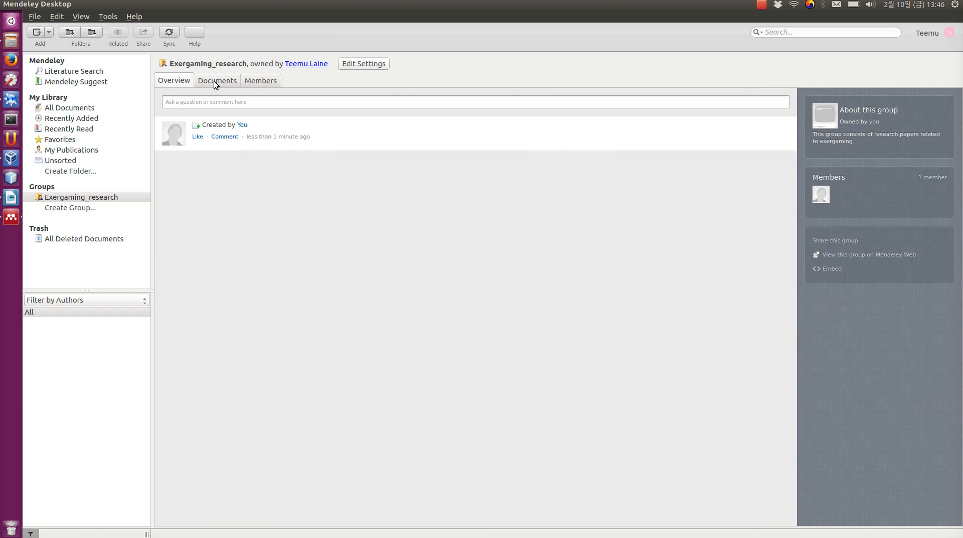
{"action": "left_click", "coordinate": [216, 81]}
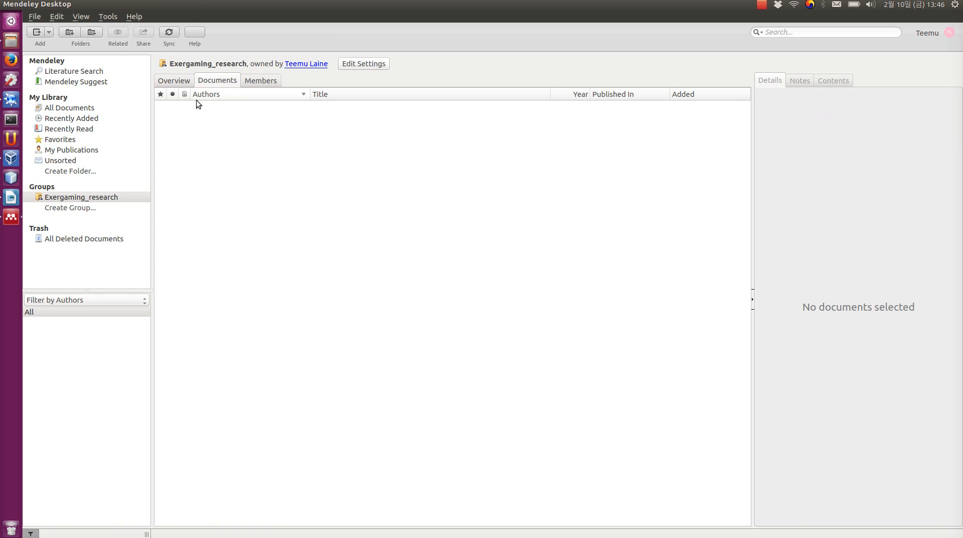
{"action": "mouse_move", "coordinate": [307, 109]}
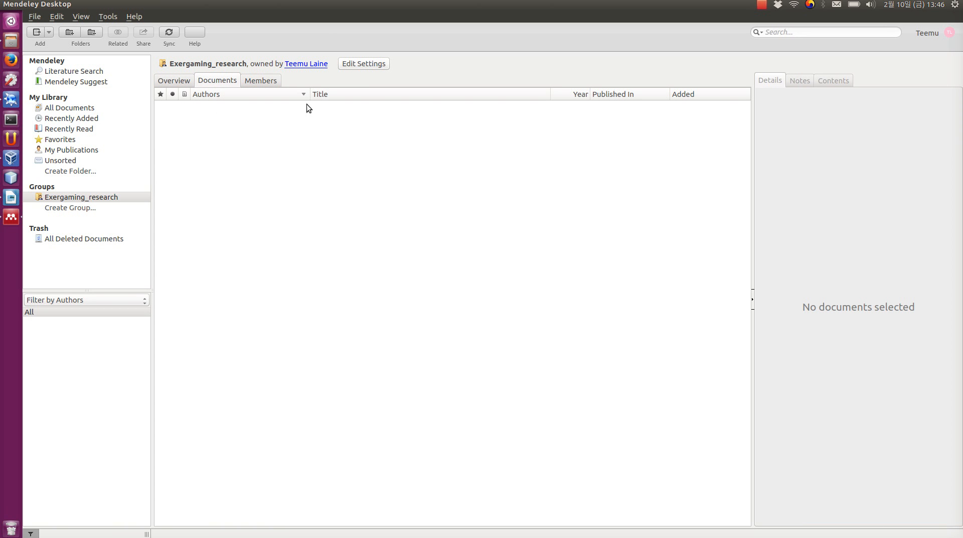
{"action": "left_click", "coordinate": [260, 80]}
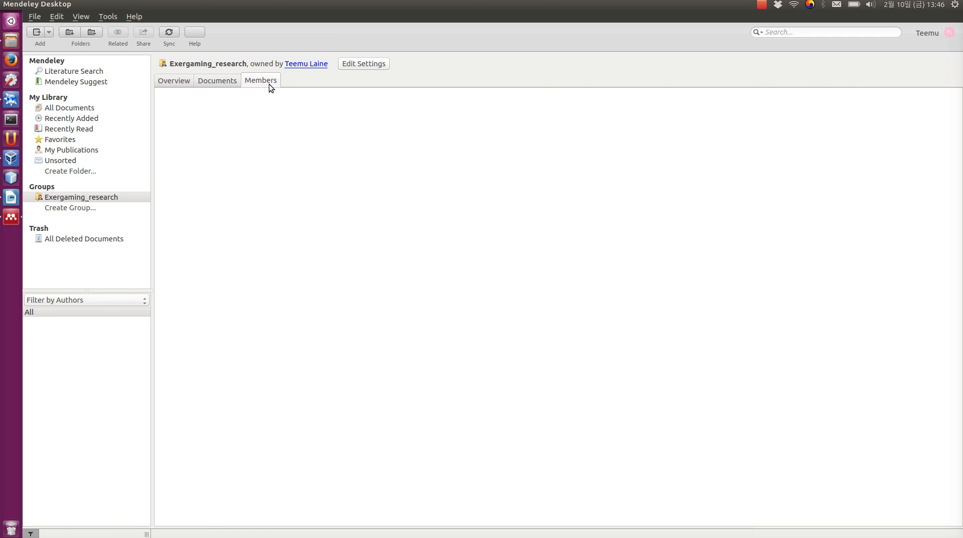
{"action": "left_click", "coordinate": [260, 80]}
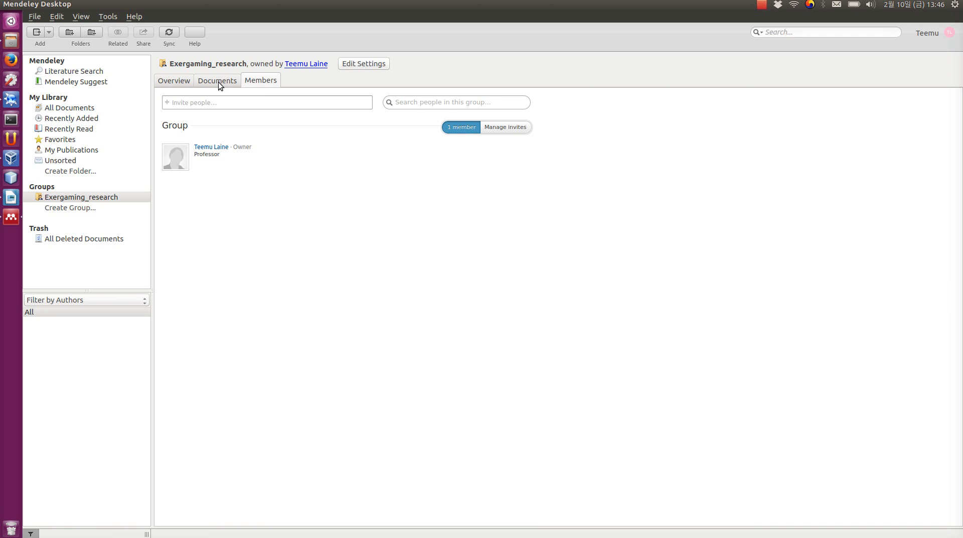
{"action": "left_click", "coordinate": [217, 80]}
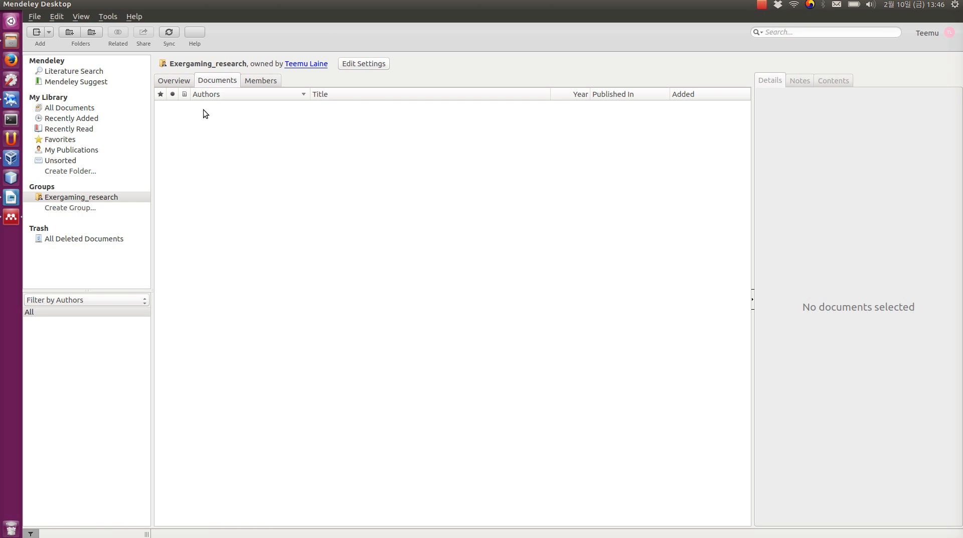
{"action": "left_click", "coordinate": [70, 108]}
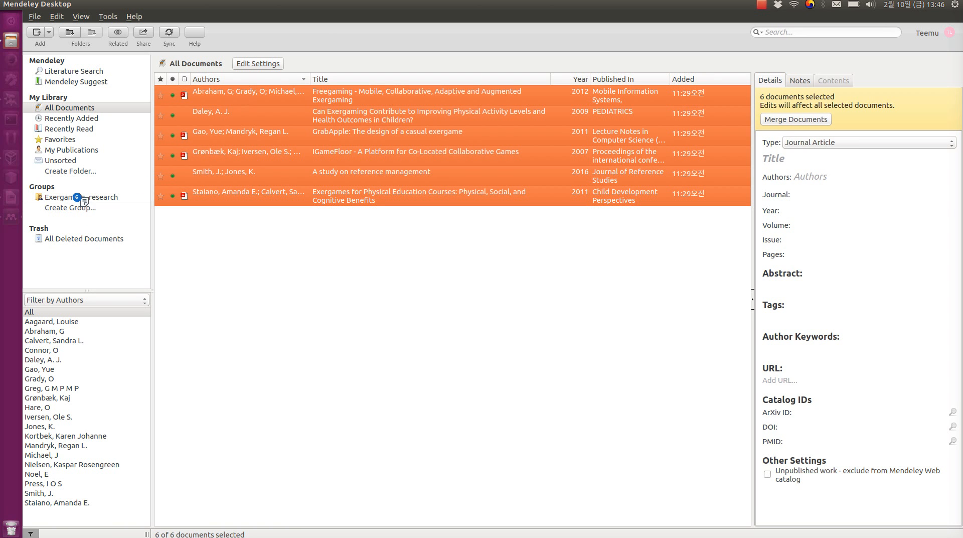
Step: Check the group's Documents list shows the six copied references, then return to All Documents
{"action": "left_click", "coordinate": [82, 196]}
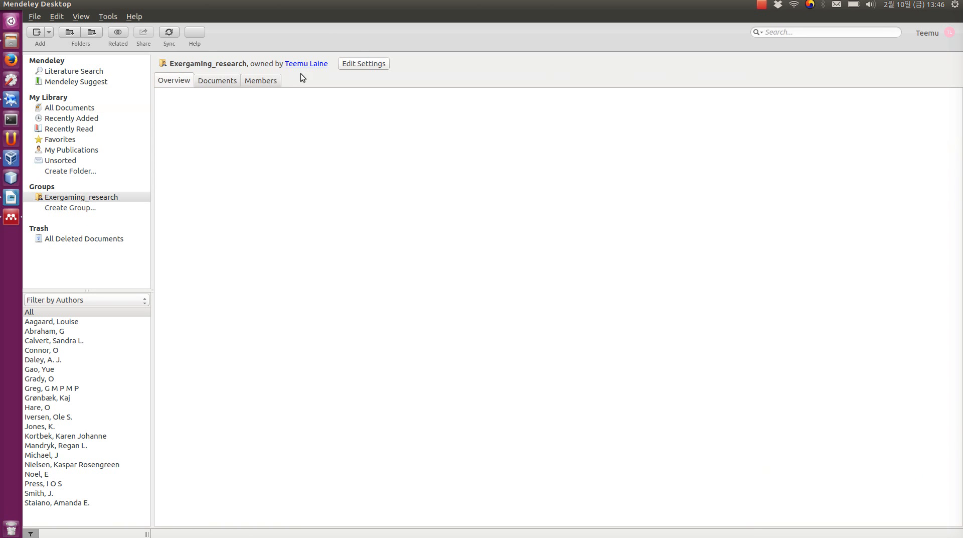
{"action": "left_click", "coordinate": [217, 80]}
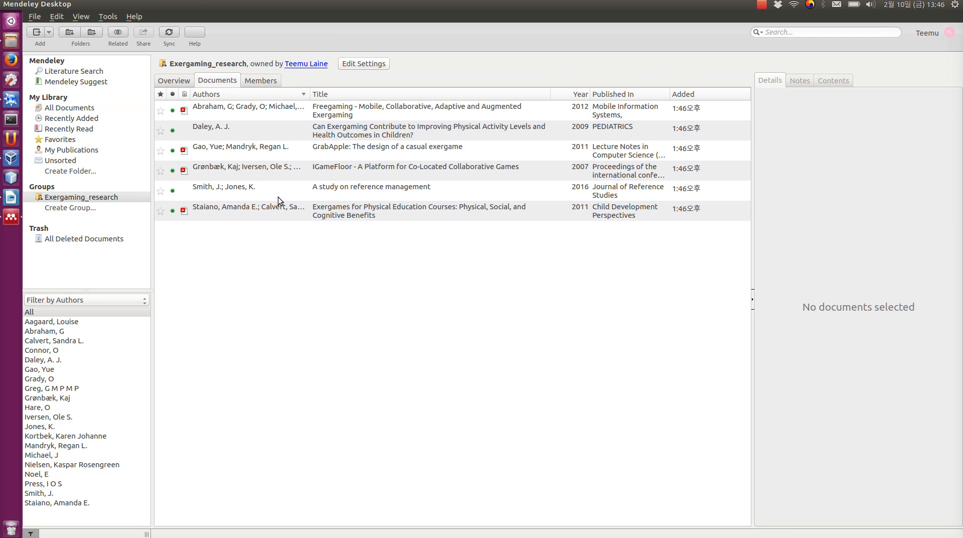
{"action": "left_click", "coordinate": [69, 107]}
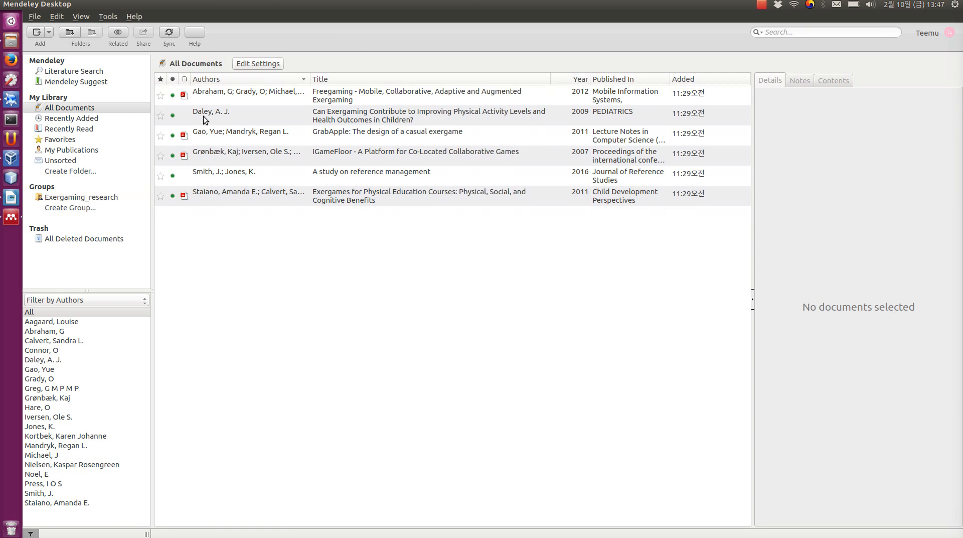
Step: Change the group copy of the Freegaming paper's year to 2014 in the Details pane
{"action": "left_click", "coordinate": [80, 197]}
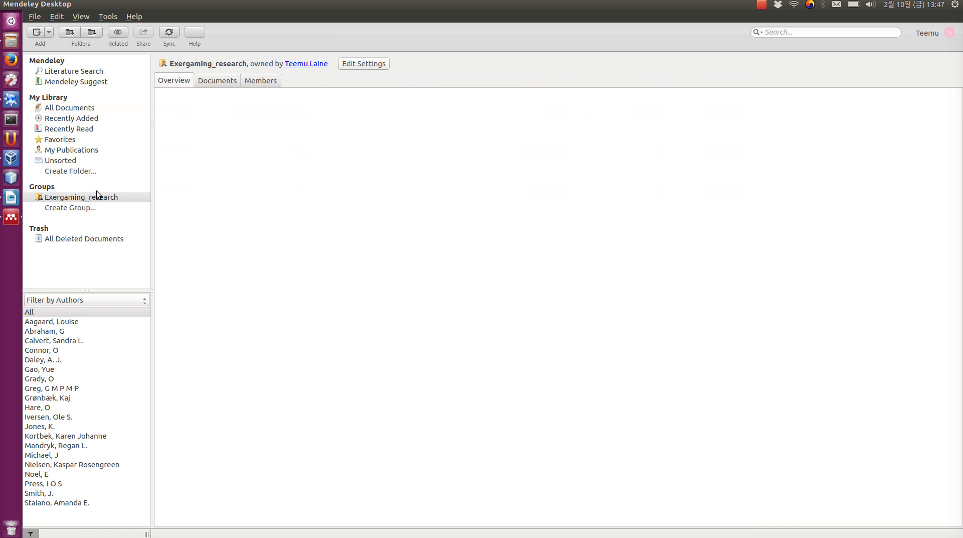
{"action": "left_click", "coordinate": [216, 80]}
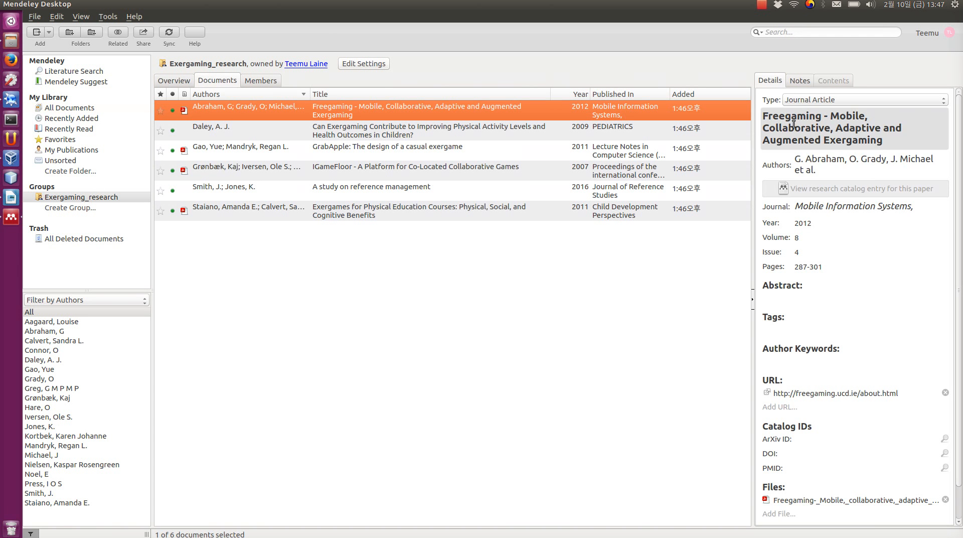
{"action": "left_click", "coordinate": [805, 222]}
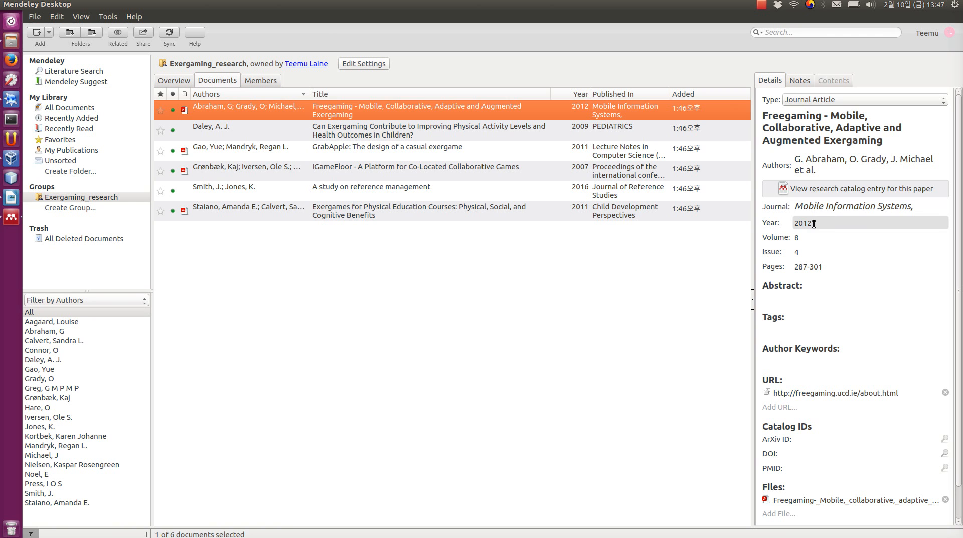
{"action": "left_click", "coordinate": [806, 222]}
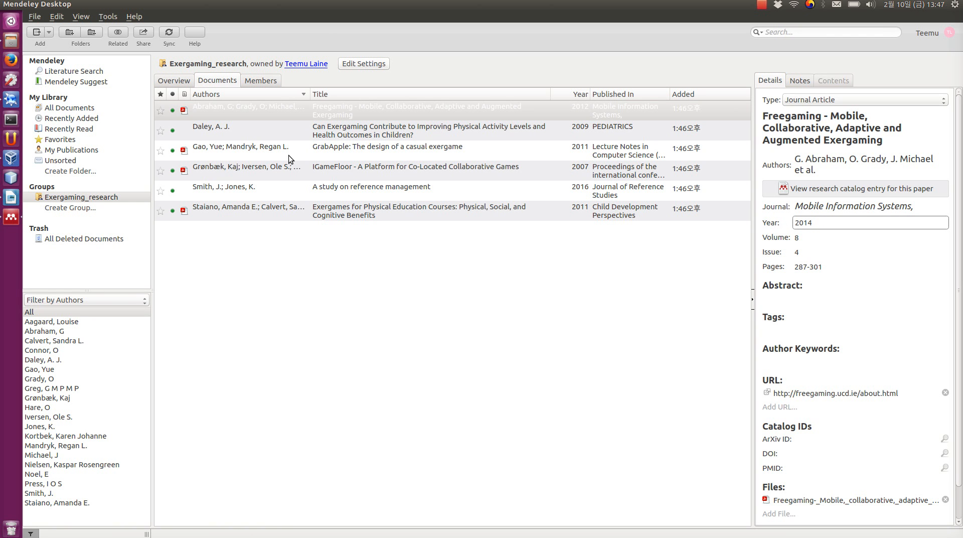
{"action": "mouse_move", "coordinate": [324, 141]}
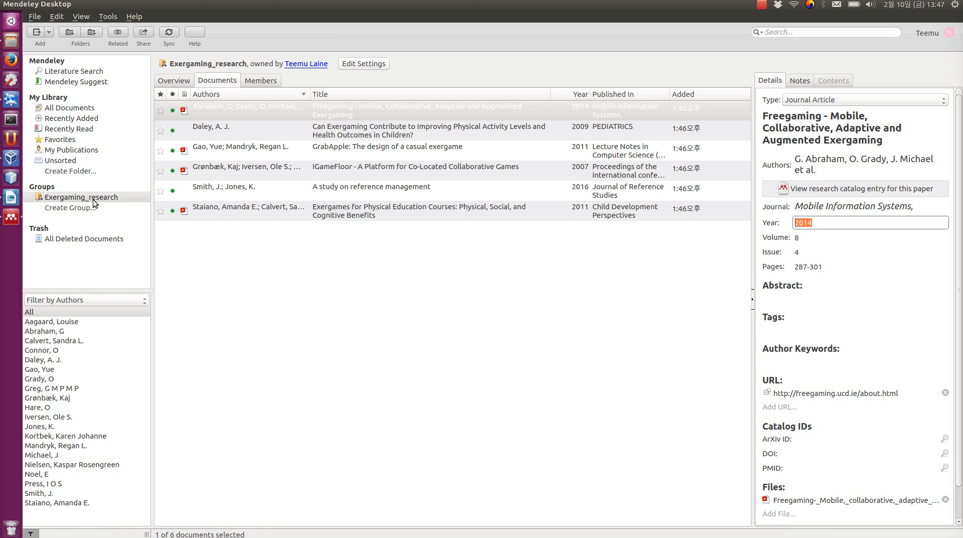
Step: Confirm the personal library copy still shows 2012, then return to the group's references
{"action": "left_click", "coordinate": [69, 108]}
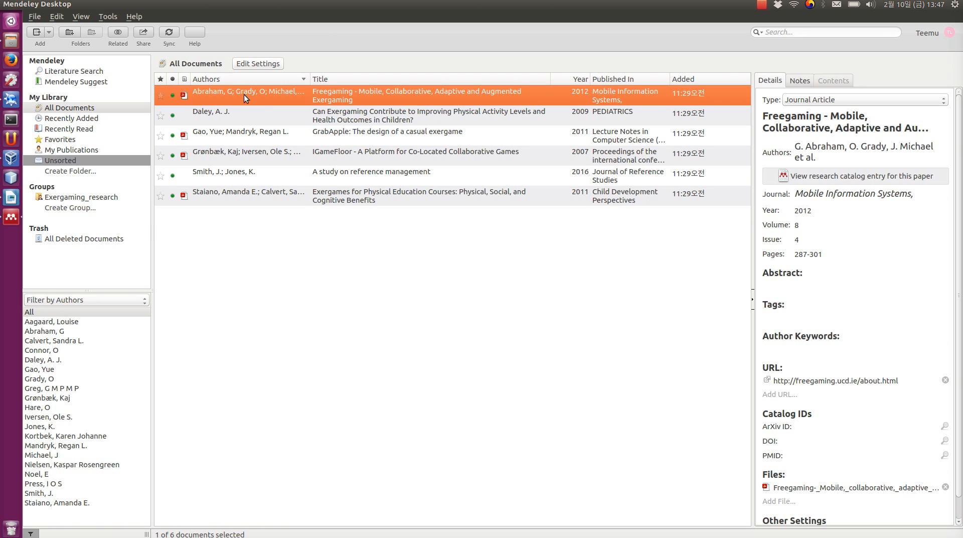
{"action": "left_click", "coordinate": [802, 209]}
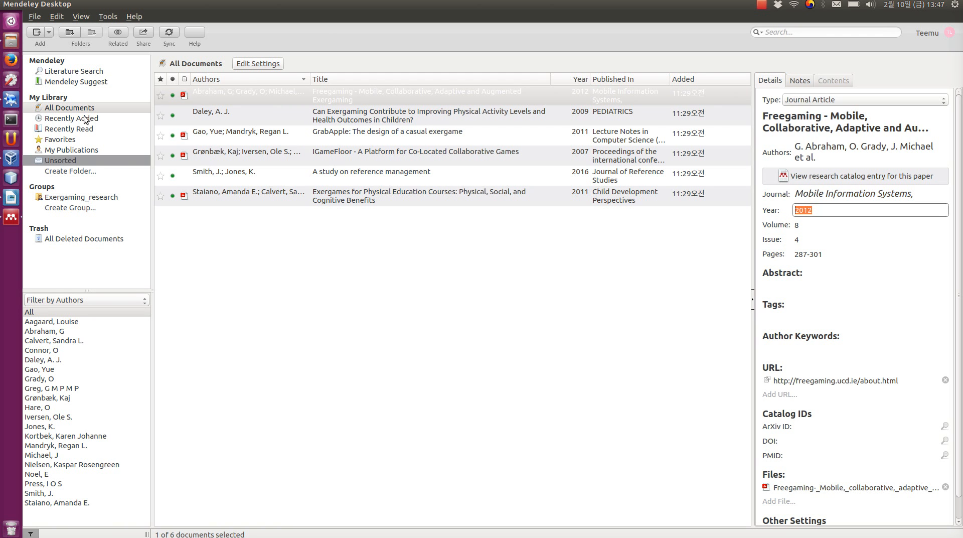
{"action": "mouse_move", "coordinate": [59, 160]}
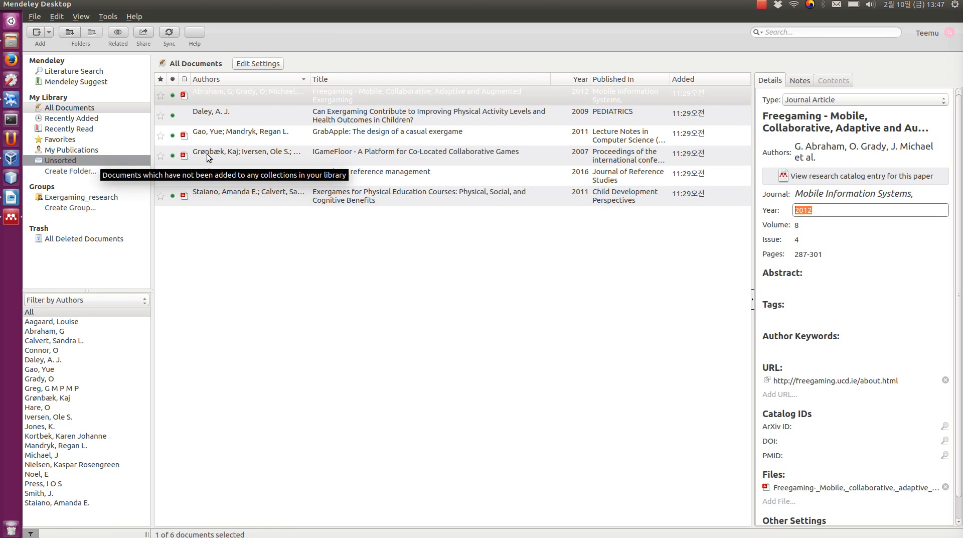
{"action": "mouse_move", "coordinate": [69, 128]}
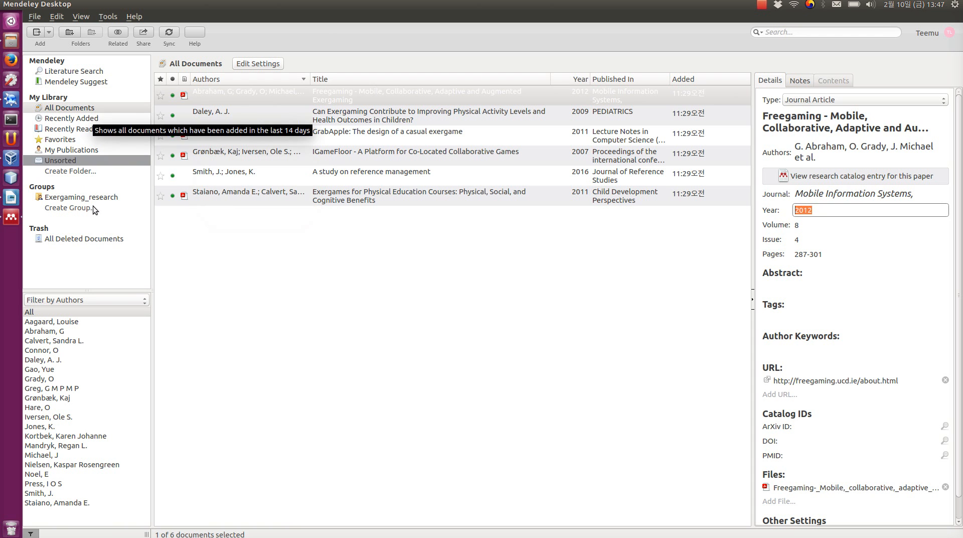
{"action": "left_click", "coordinate": [81, 197]}
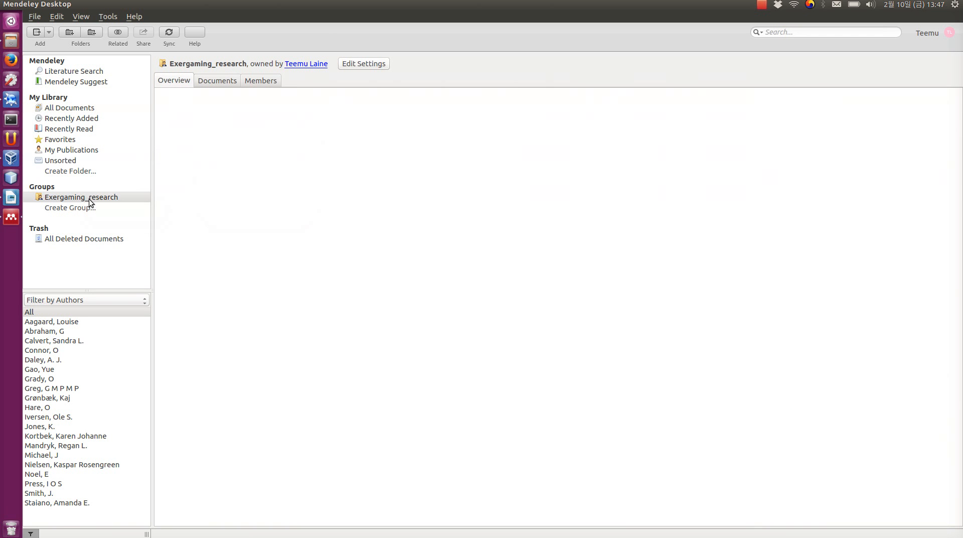
{"action": "left_click", "coordinate": [216, 80]}
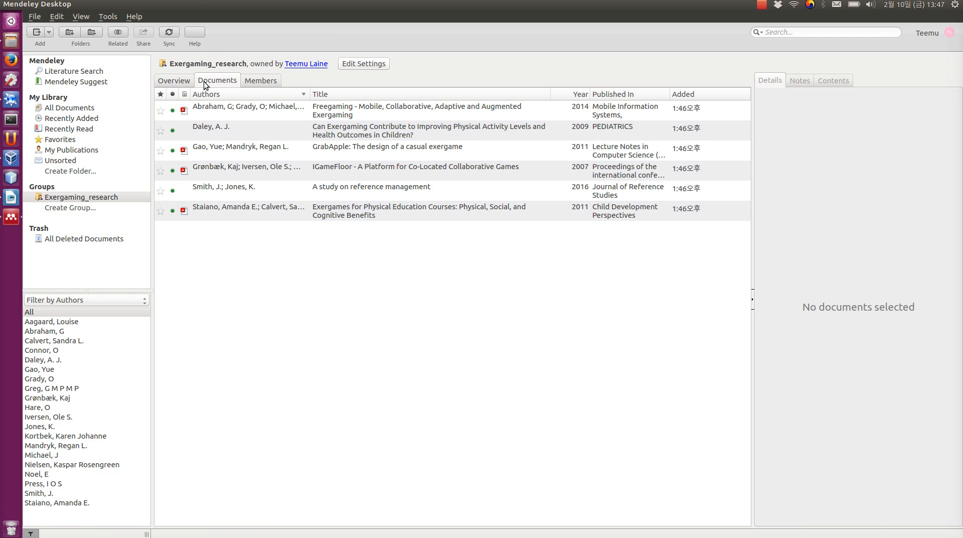
{"action": "mouse_move", "coordinate": [220, 78]}
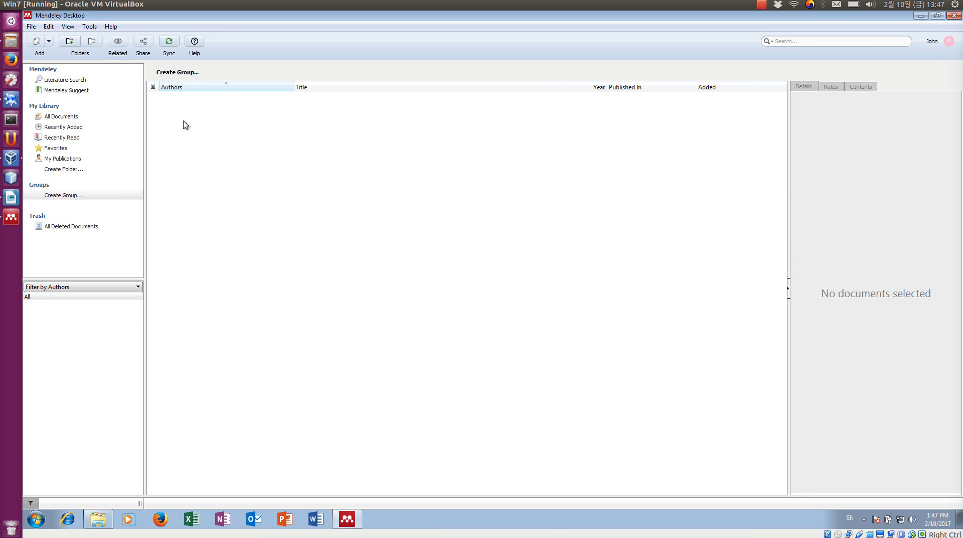
{"action": "mouse_move", "coordinate": [88, 214]}
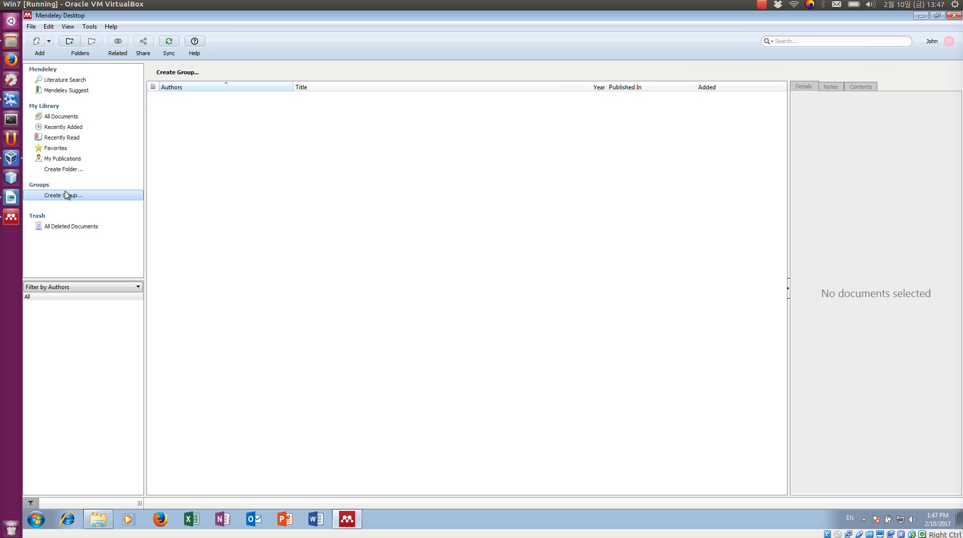
Step: Switch to the Windows VM showing John's Mendeley library with no groups yet
{"action": "left_click", "coordinate": [762, 4]}
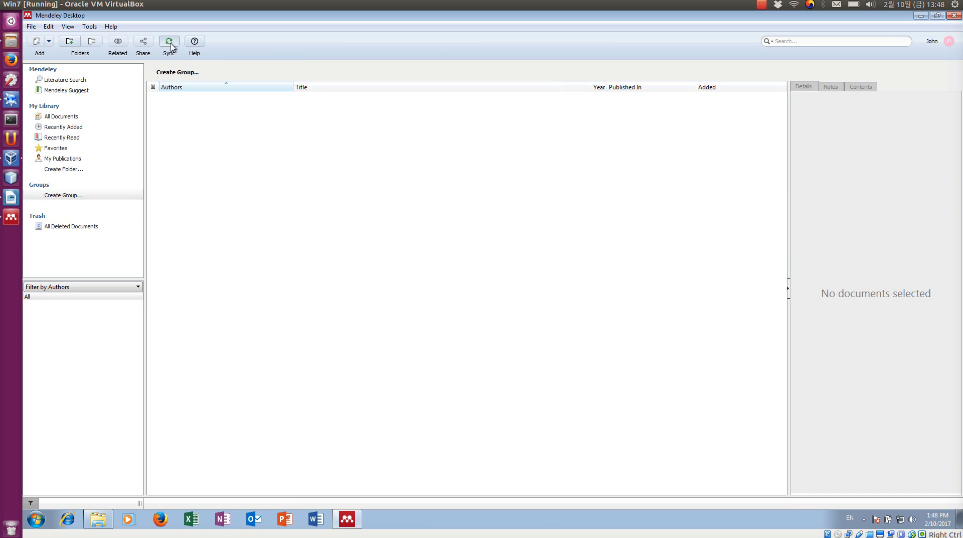
{"action": "left_click", "coordinate": [169, 41]}
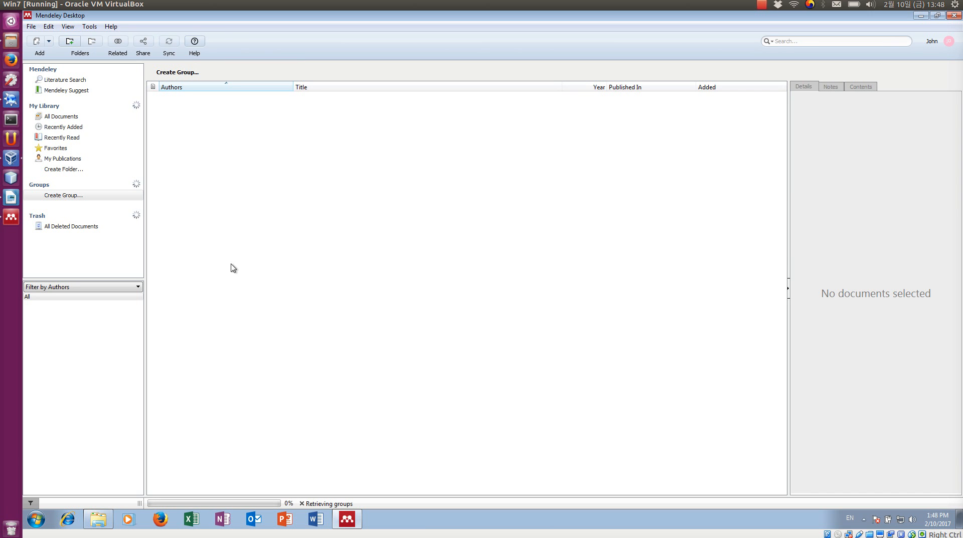
{"action": "left_click", "coordinate": [70, 195]}
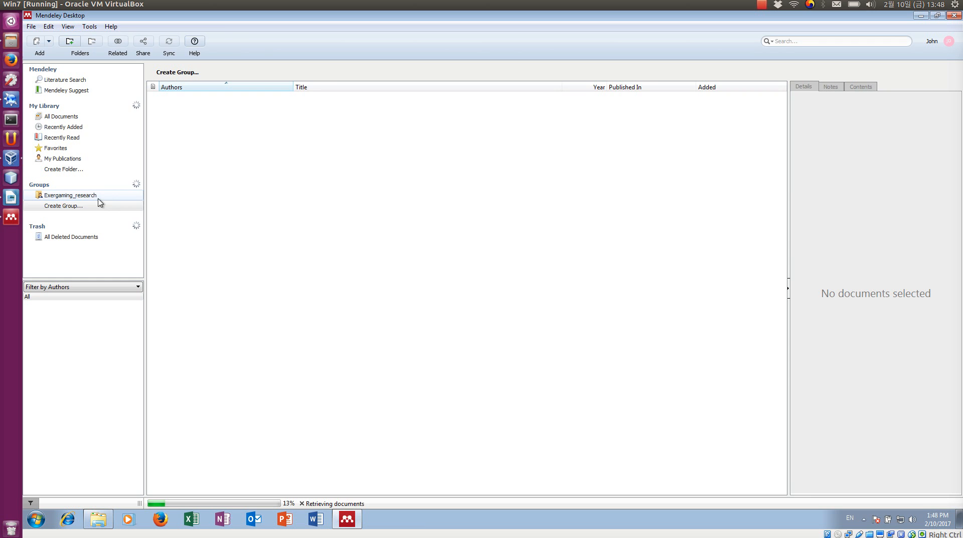
{"action": "left_click", "coordinate": [71, 195]}
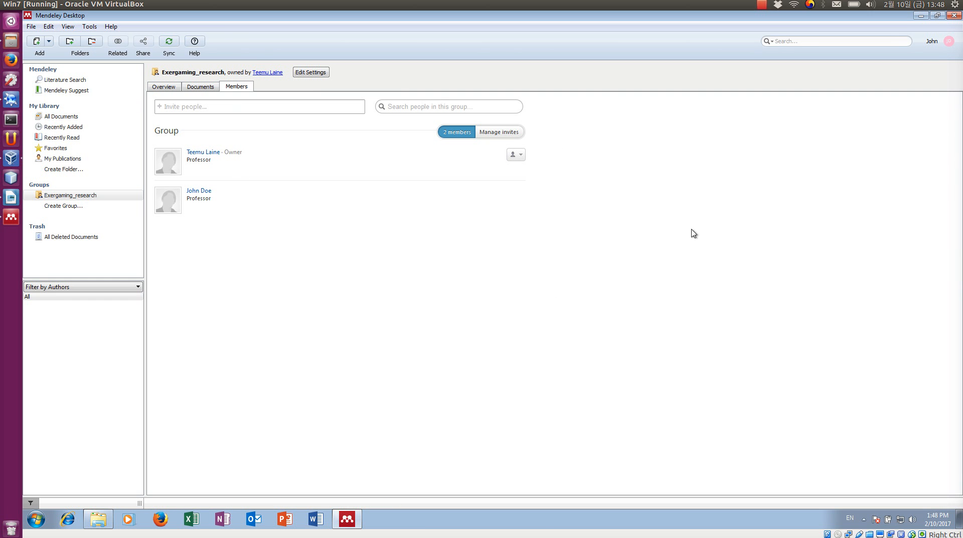
{"action": "left_click", "coordinate": [200, 87]}
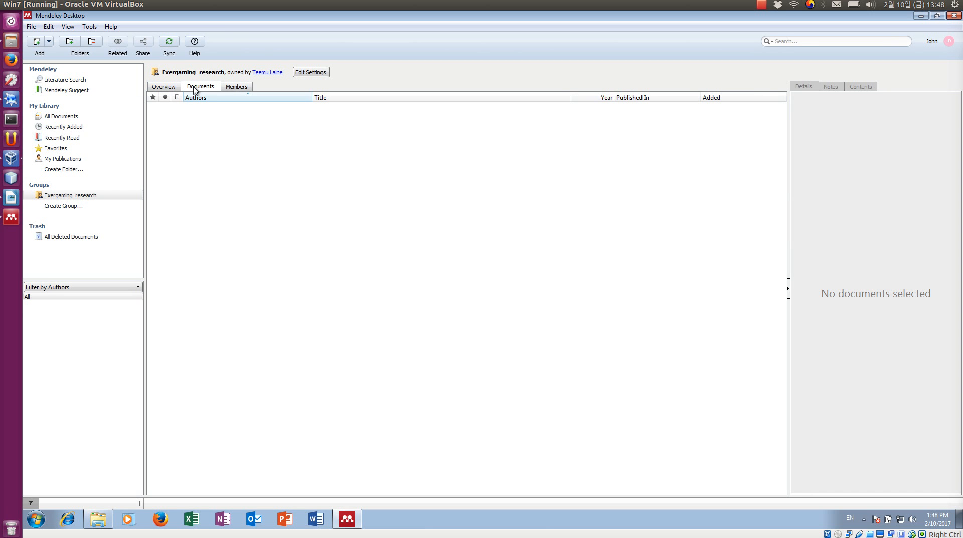
{"action": "mouse_move", "coordinate": [234, 138]}
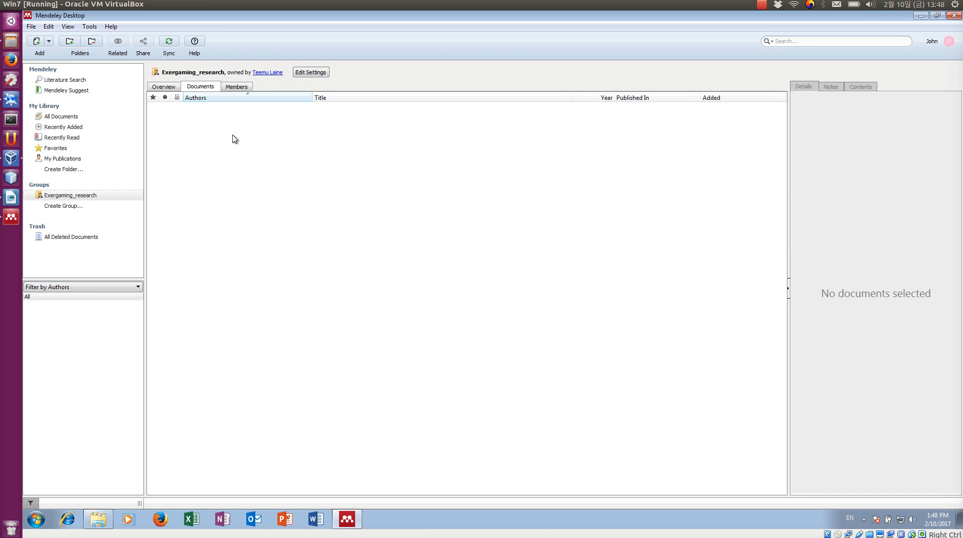
{"action": "mouse_move", "coordinate": [6, 219]}
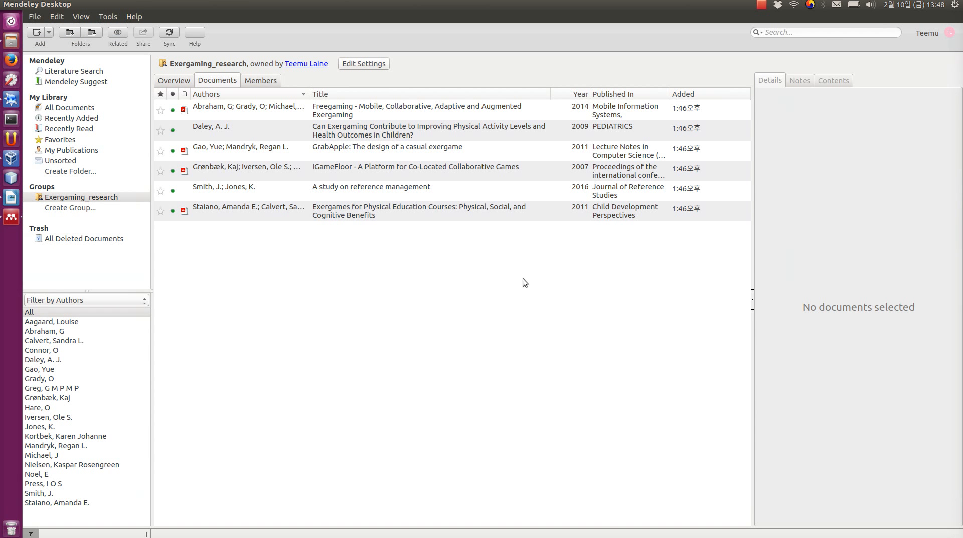
{"action": "mouse_move", "coordinate": [513, 286]}
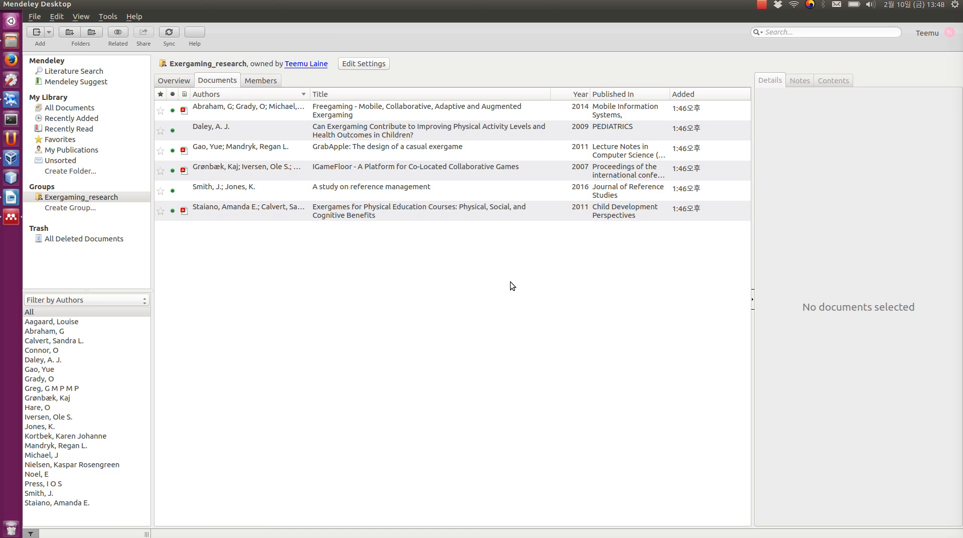
{"action": "mouse_move", "coordinate": [336, 151]}
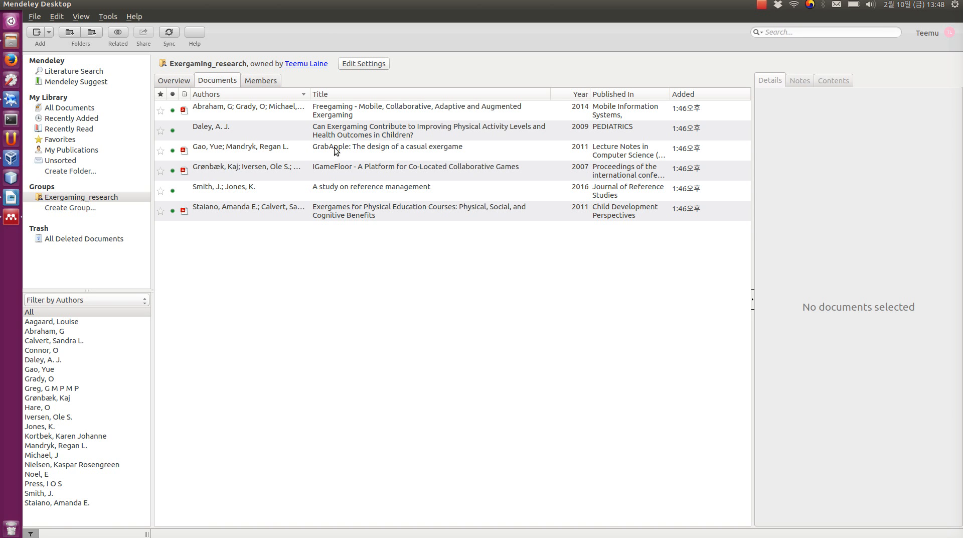
Step: Select the owner's Exergaming_research group and sync its six references to the server
{"action": "left_click", "coordinate": [80, 197]}
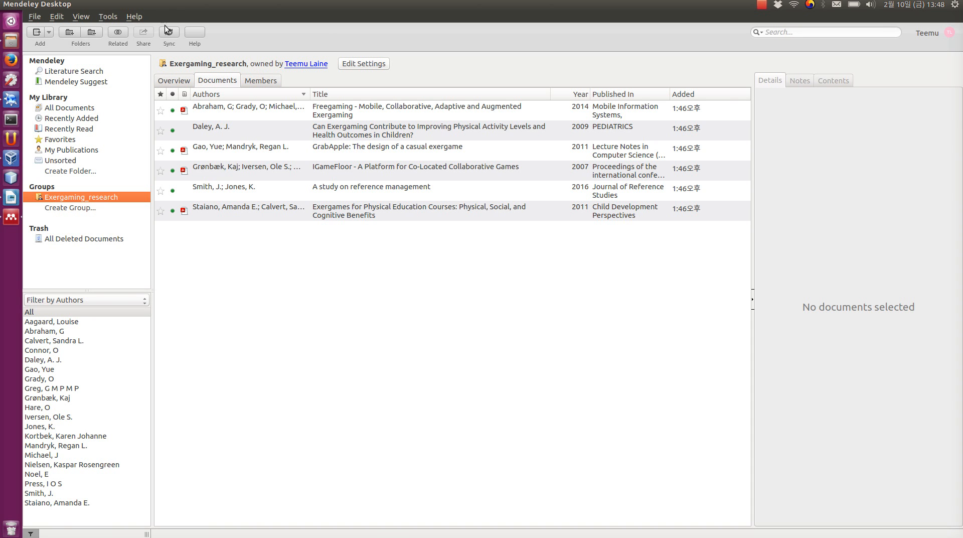
{"action": "left_click", "coordinate": [168, 31]}
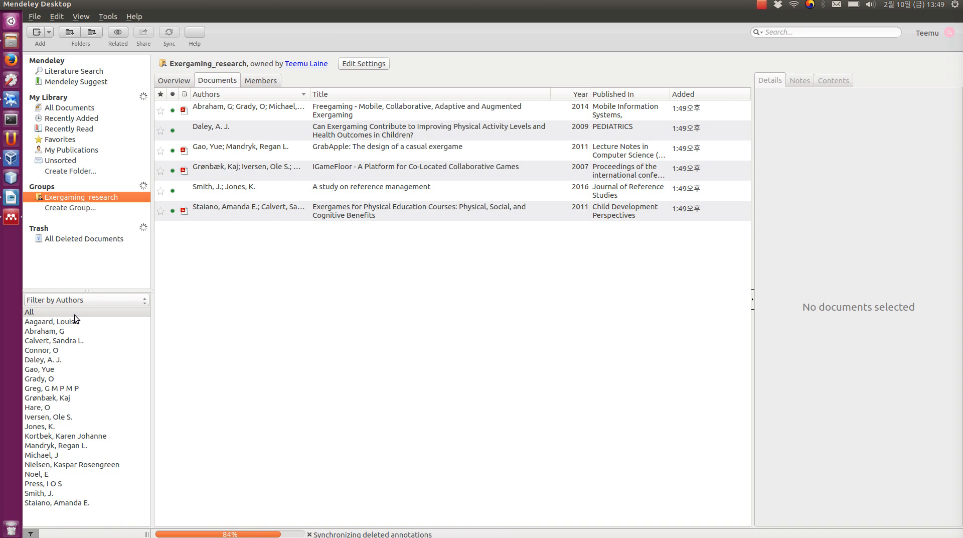
{"action": "mouse_move", "coordinate": [10, 160]}
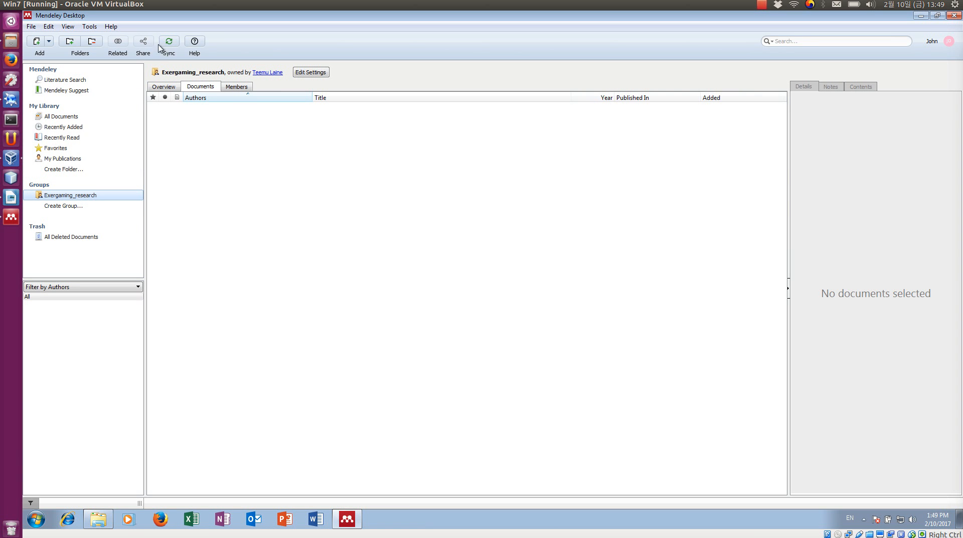
Step: Sync John's Mendeley so the group lists the six shared references
{"action": "left_click", "coordinate": [168, 41]}
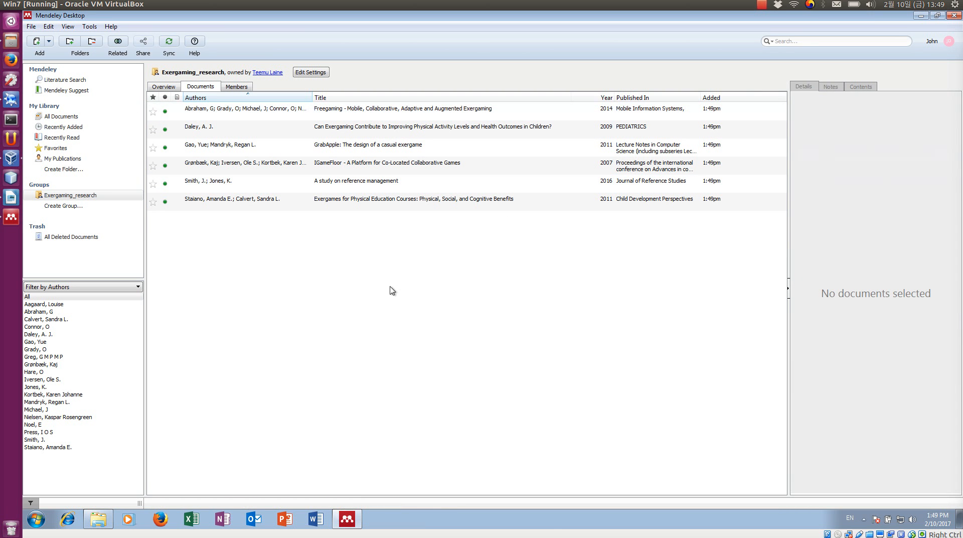
{"action": "mouse_move", "coordinate": [224, 411]}
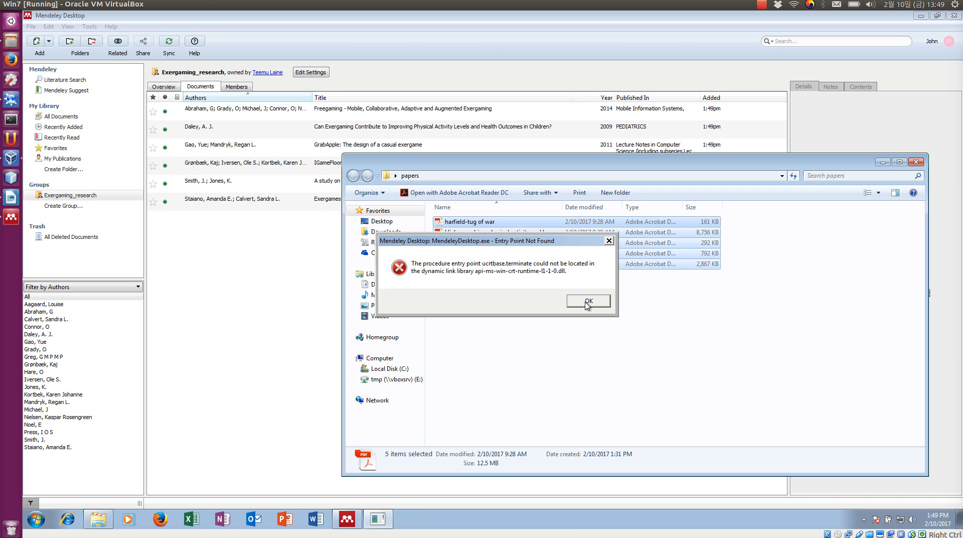
Step: Dismiss the error dialog and drag the five papers-folder PDFs into Exergaming_research
{"action": "left_click", "coordinate": [587, 301]}
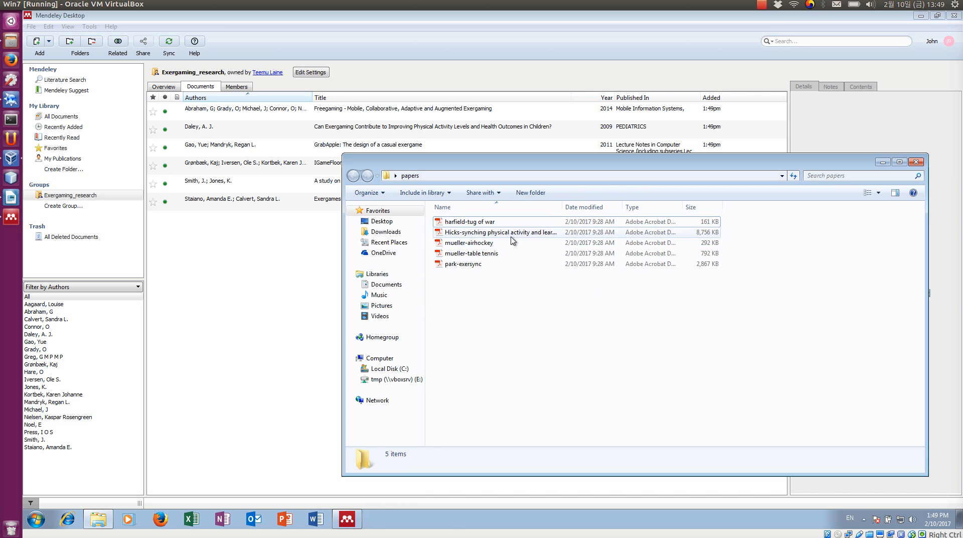
{"action": "left_click_drag", "start_coordinate": [468, 221], "coordinate": [239, 231]}
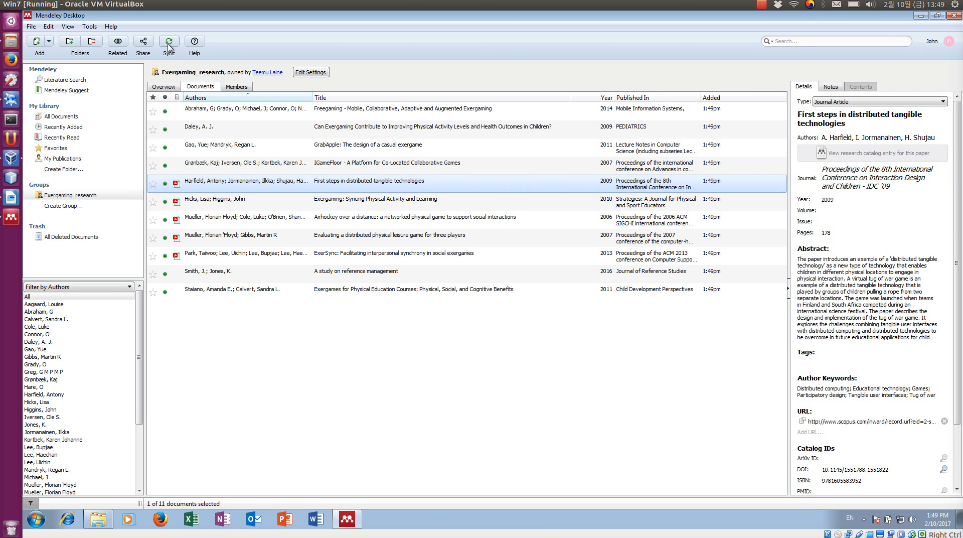
Step: Sync the VM's Mendeley, then the host's, so both list all eleven Exergaming_research references
{"action": "left_click", "coordinate": [168, 40]}
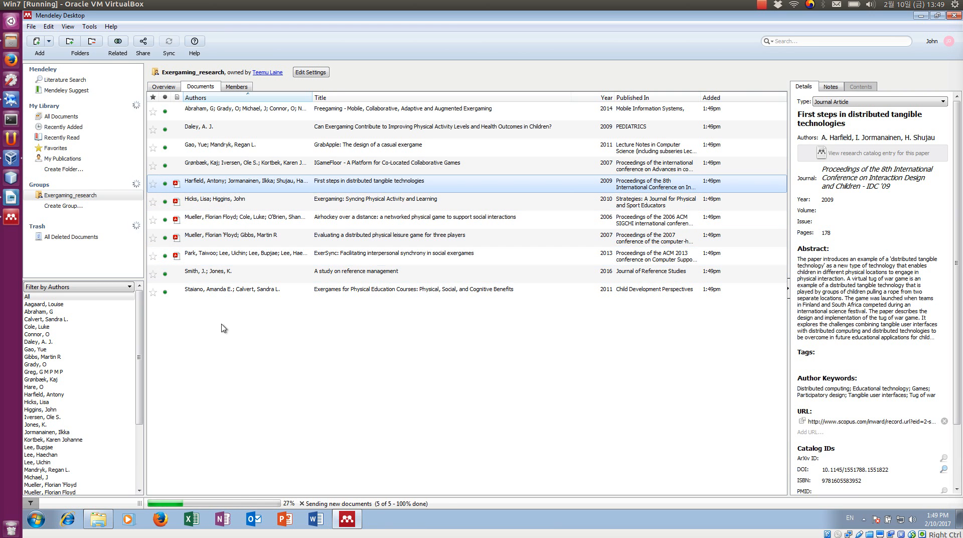
{"action": "mouse_move", "coordinate": [178, 289]}
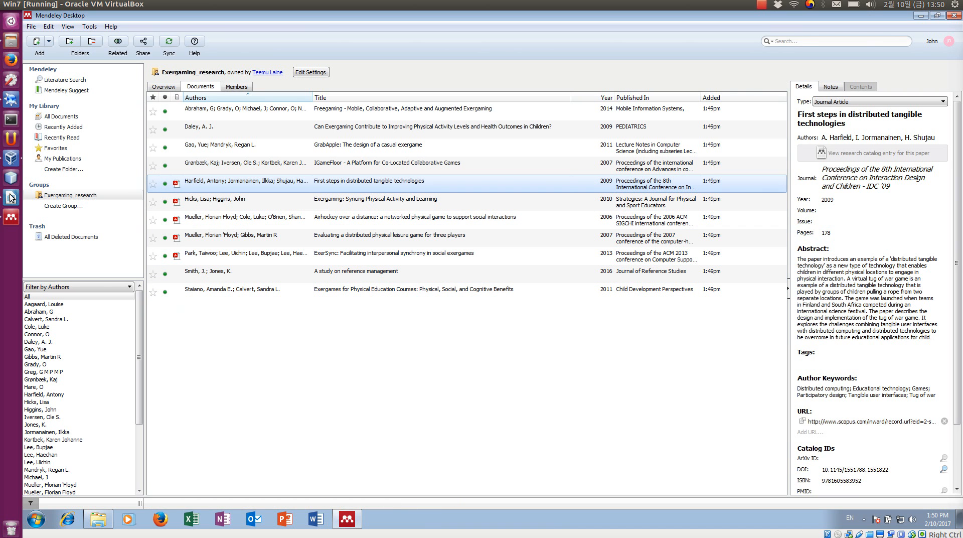
{"action": "mouse_move", "coordinate": [9, 160]}
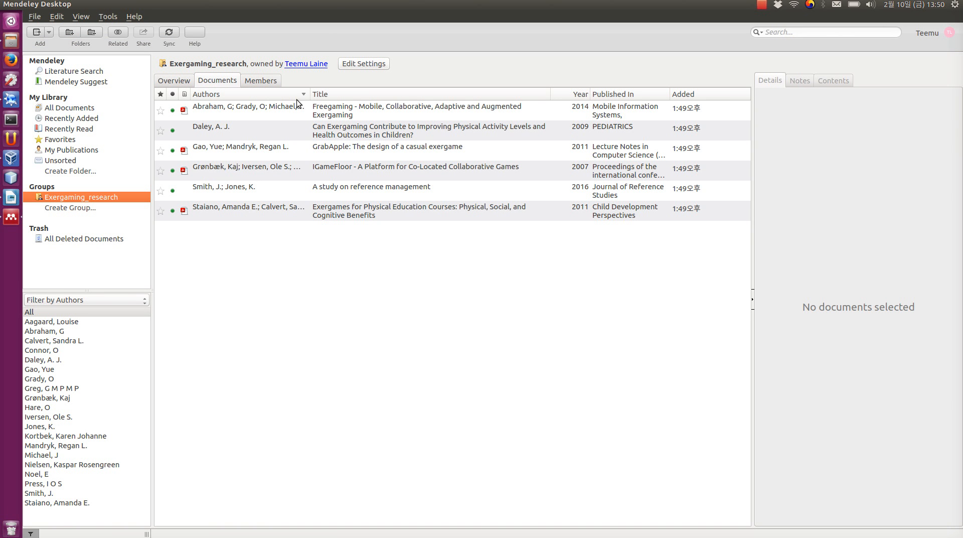
{"action": "mouse_move", "coordinate": [163, 39]}
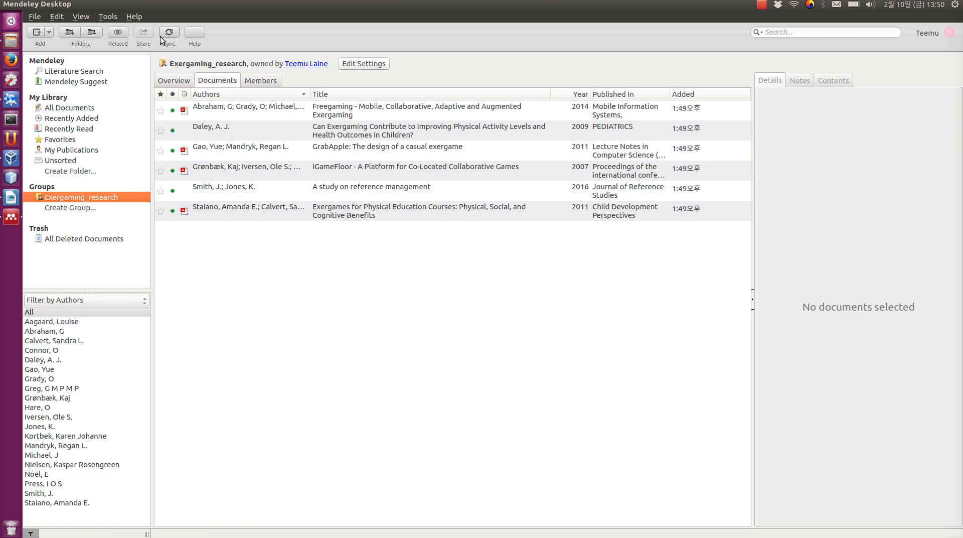
{"action": "left_click", "coordinate": [168, 32]}
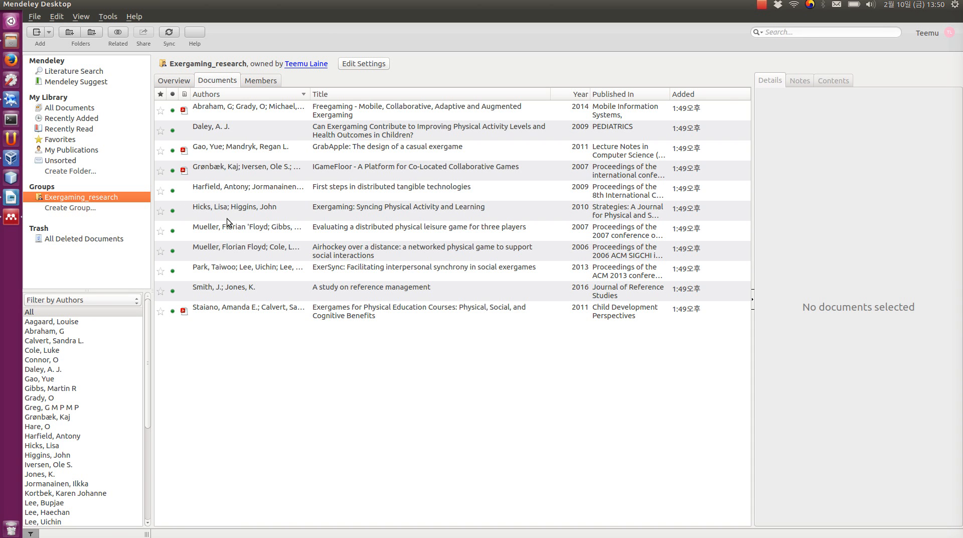
{"action": "mouse_move", "coordinate": [228, 195]}
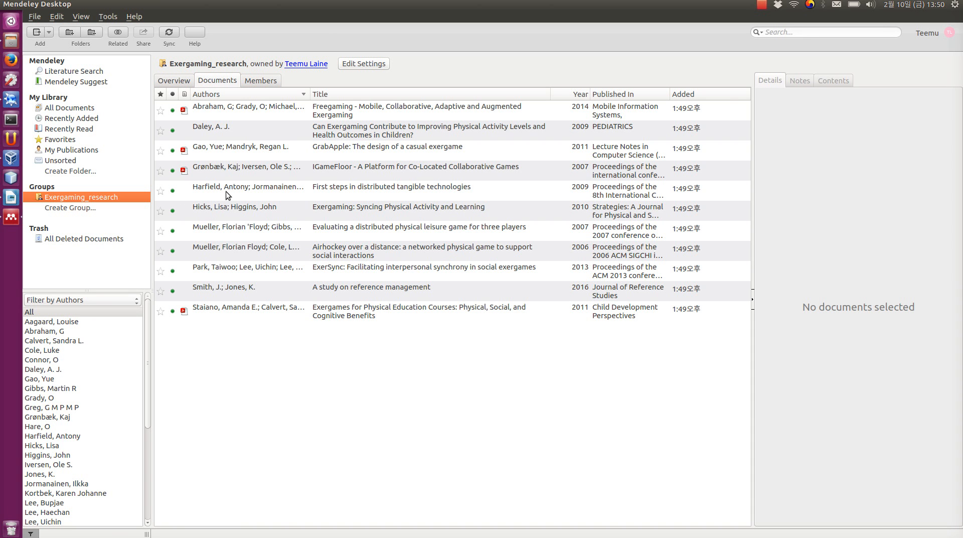
{"action": "mouse_move", "coordinate": [17, 197]}
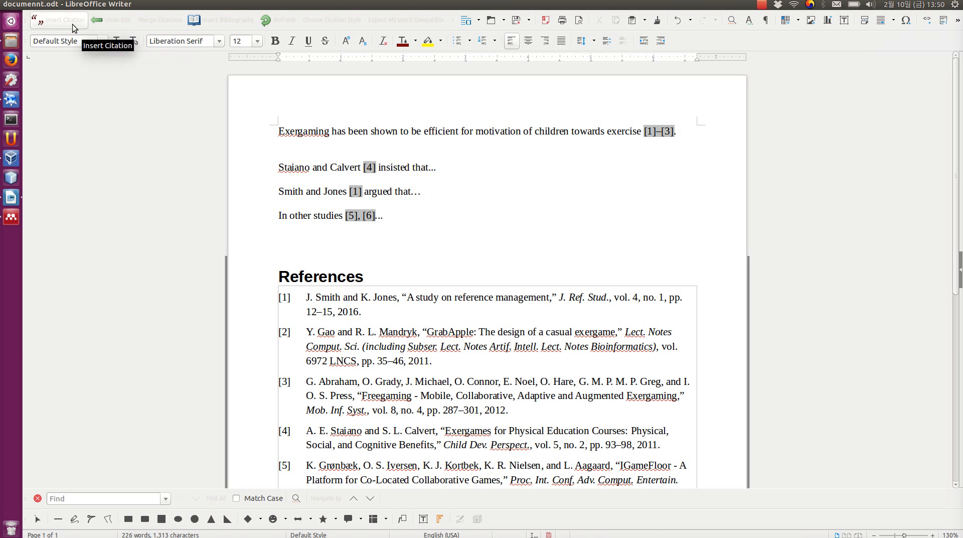
Step: Search the citation picker for 'har' then 'hard' to find the Harfield reference in Exergaming_research
{"action": "left_click", "coordinate": [58, 20]}
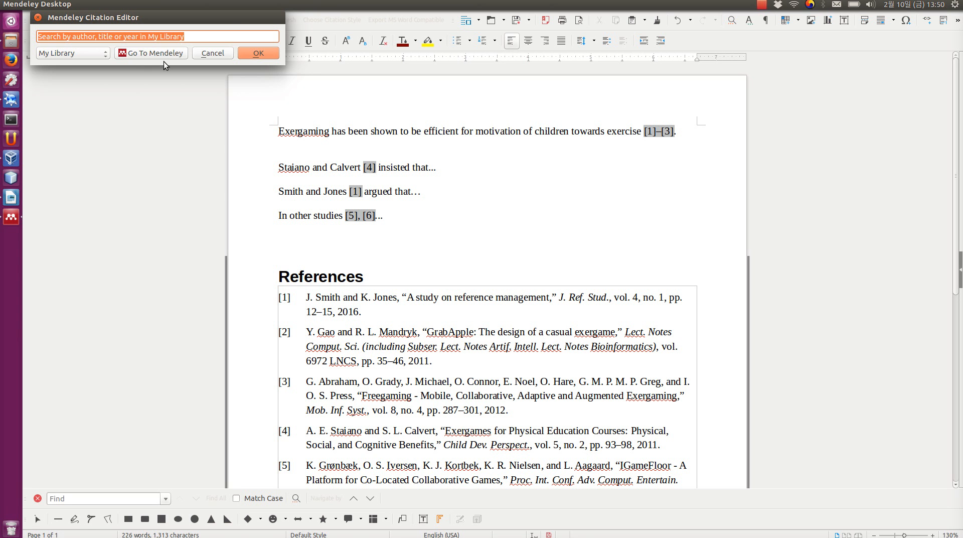
{"action": "type", "text": "har"}
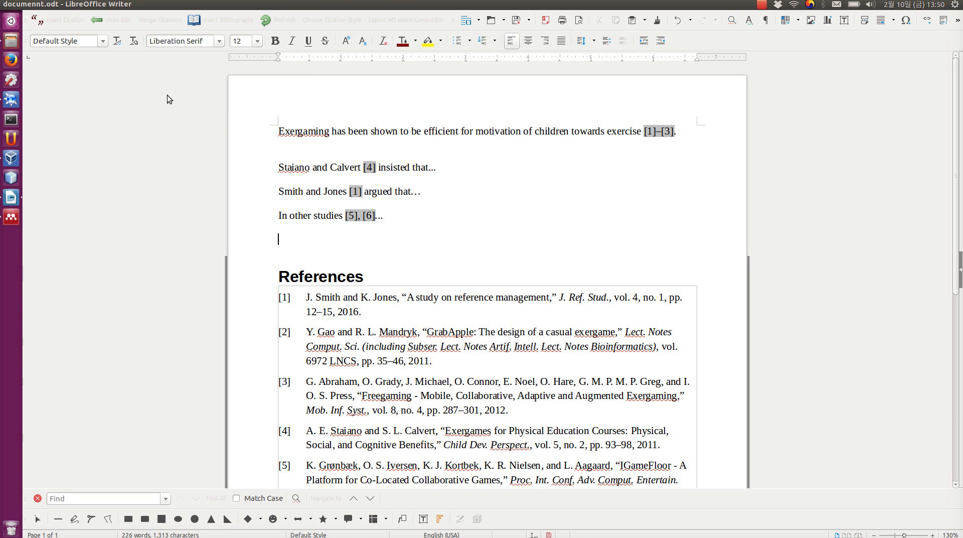
{"action": "left_click", "coordinate": [61, 21]}
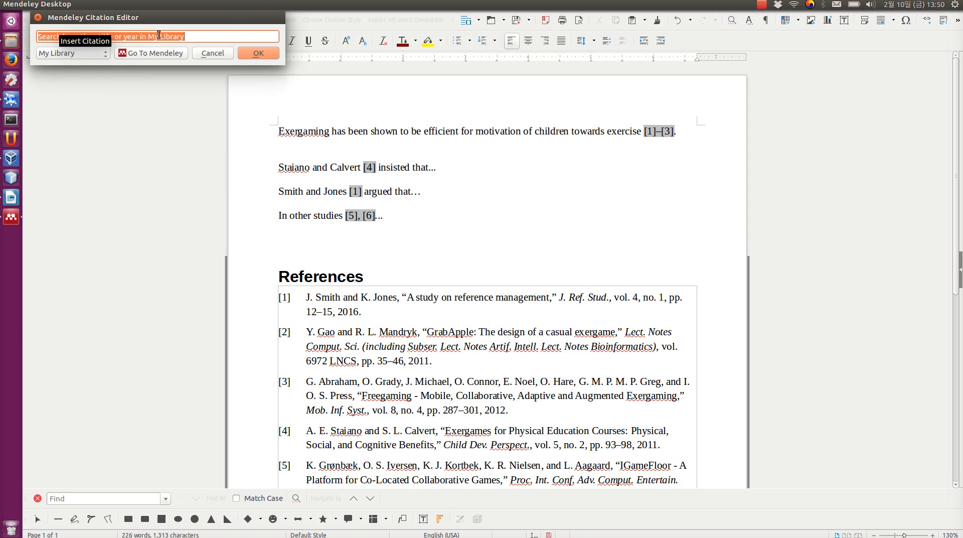
{"action": "type", "text": "hard"}
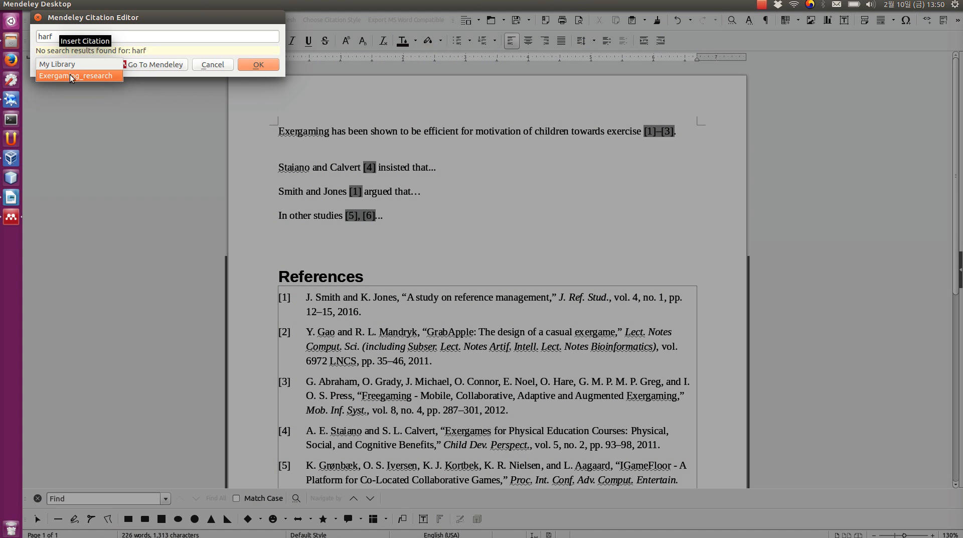
{"action": "mouse_move", "coordinate": [77, 78]}
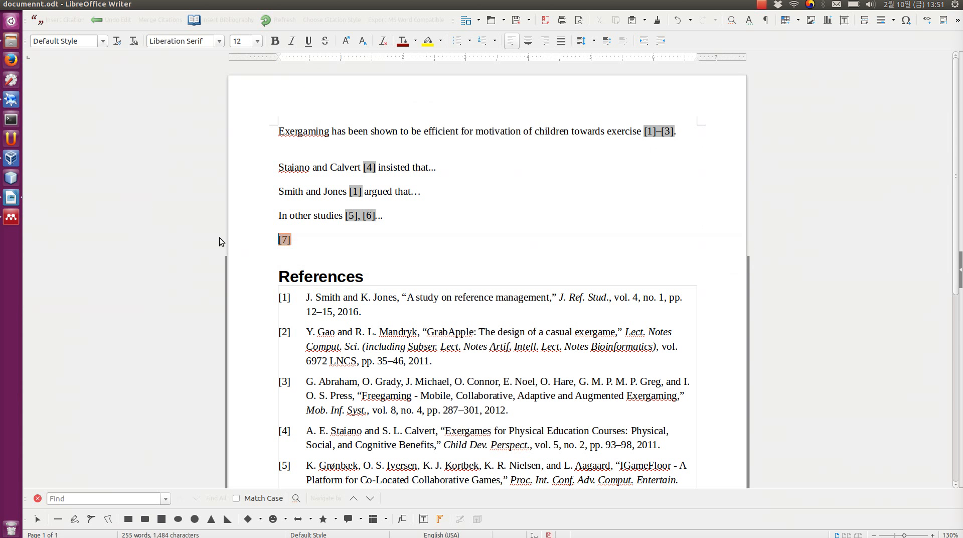
Step: Scroll to the References section to confirm the Harfield entry appears as [7], then back up
{"action": "scroll", "scroll_direction": "down", "scroll_amount": 3}
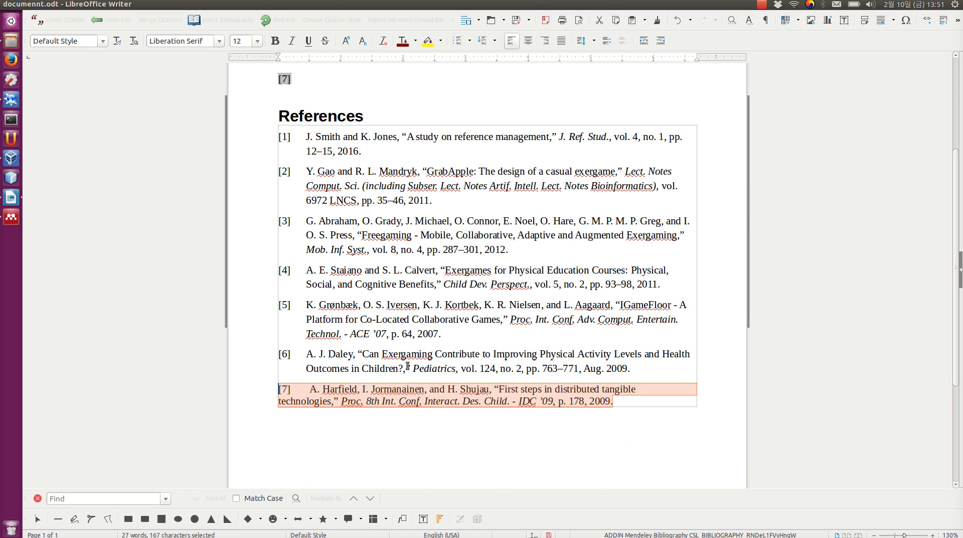
{"action": "scroll", "scroll_direction": "up", "scroll_amount": 3}
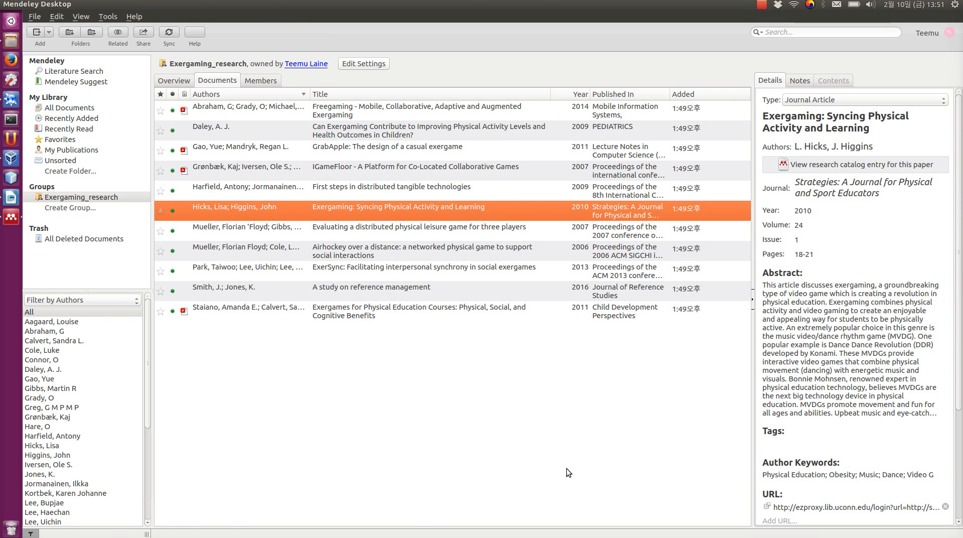
{"action": "mouse_move", "coordinate": [527, 169]}
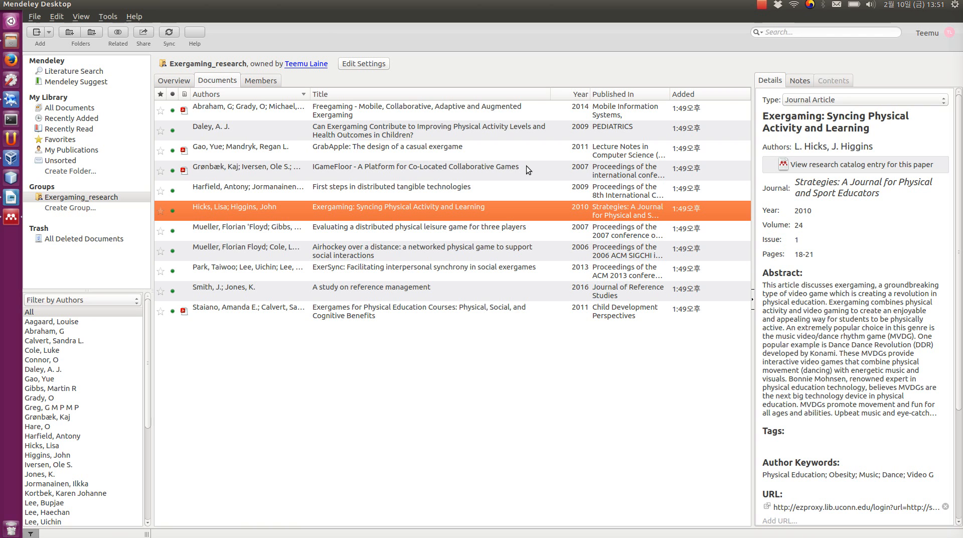
{"action": "mouse_move", "coordinate": [357, 343]}
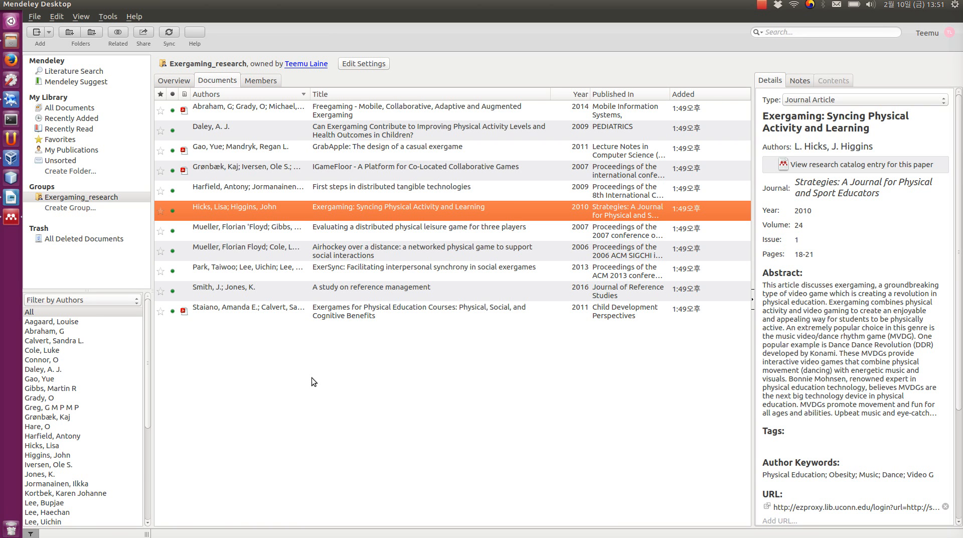
{"action": "mouse_move", "coordinate": [332, 381]}
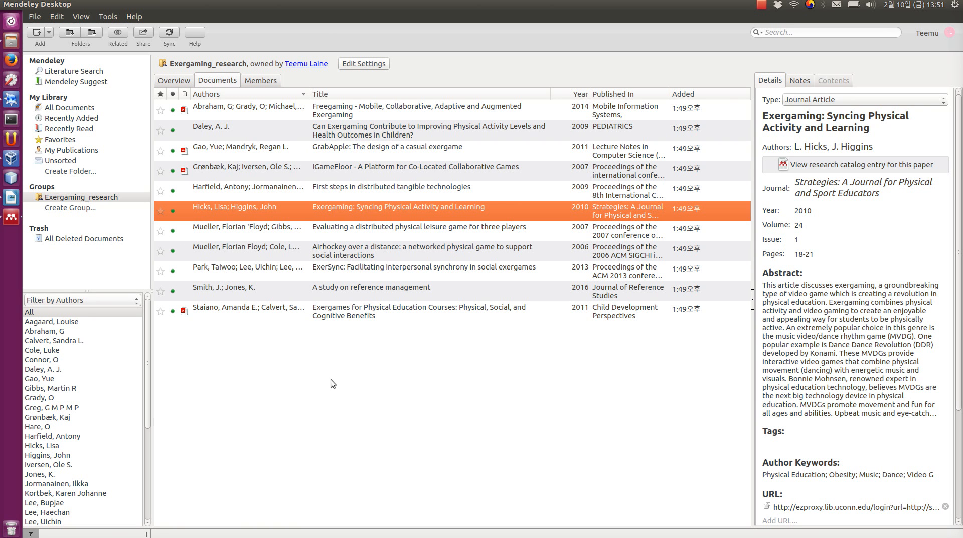
{"action": "mouse_move", "coordinate": [781, 11]}
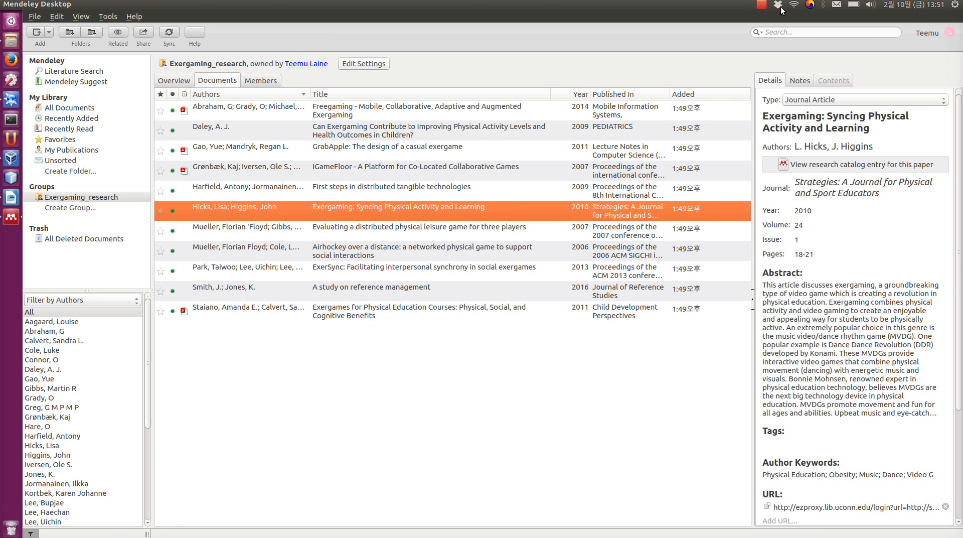
{"action": "left_click", "coordinate": [764, 4]}
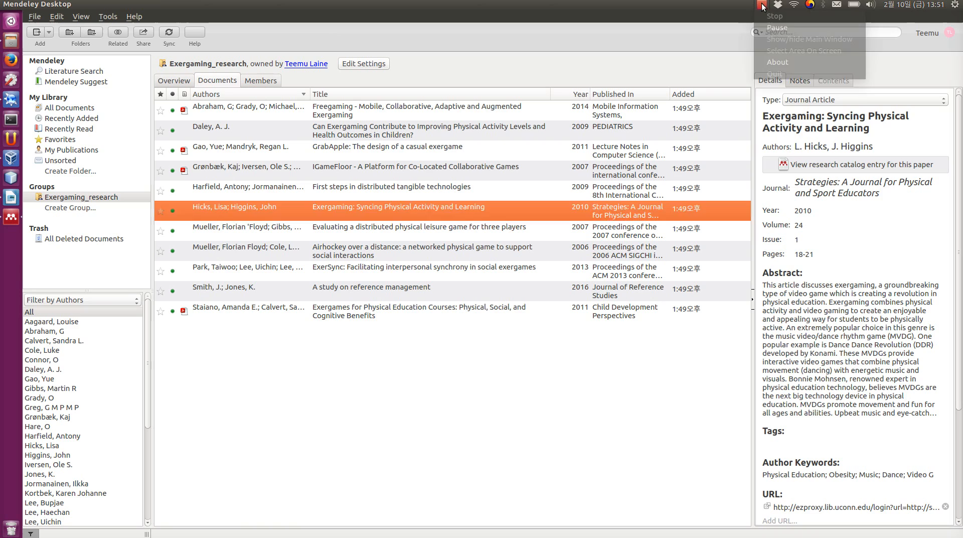